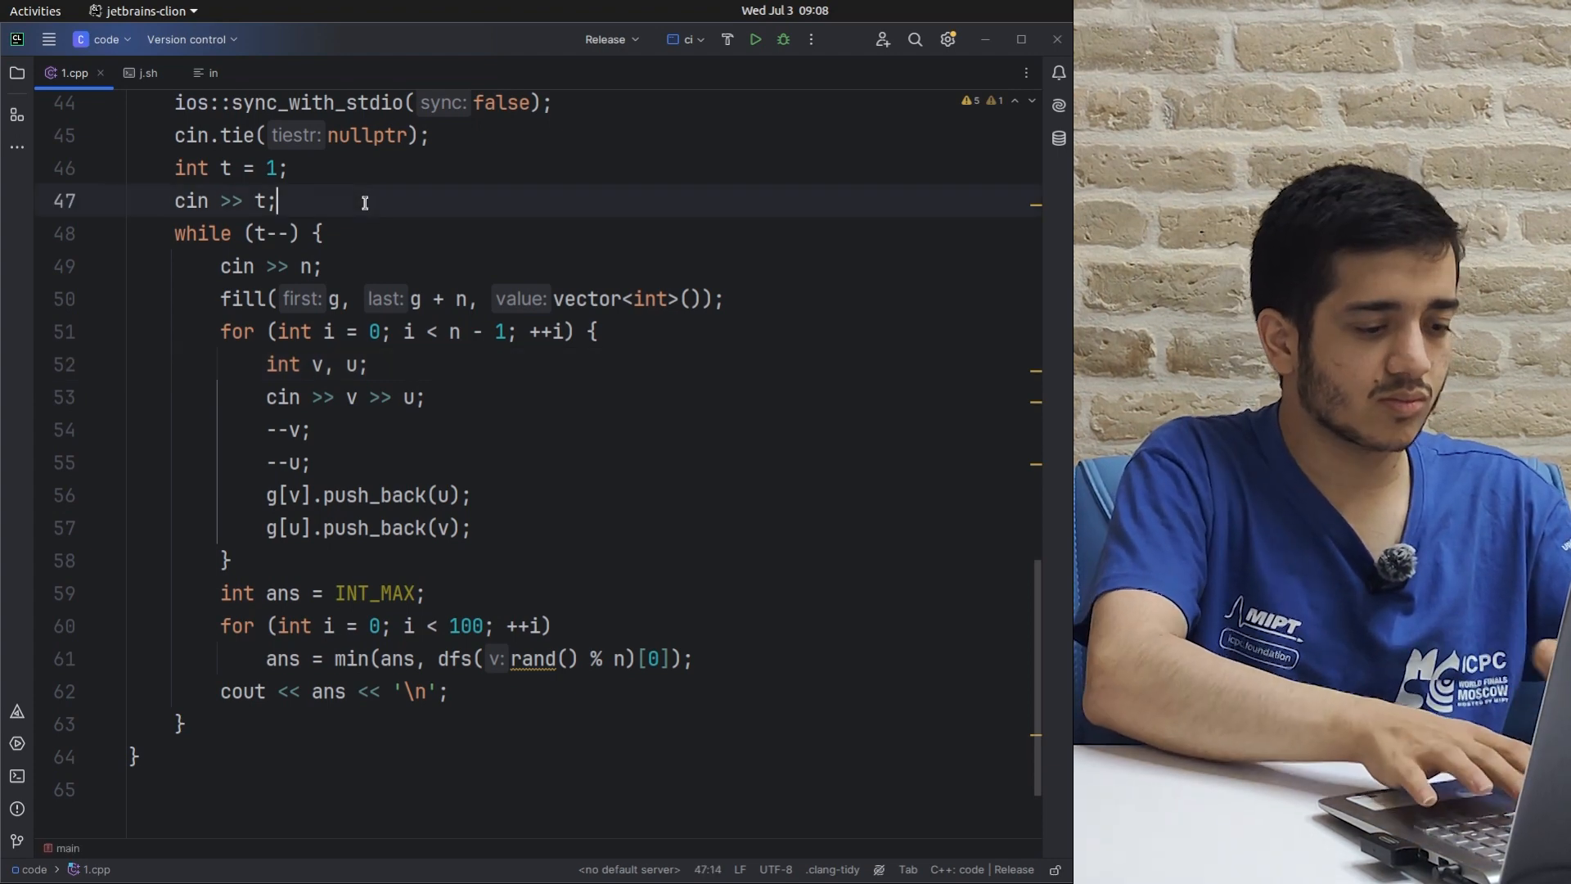
# - Write int x = 5;, then call bfs and create the new bfs function via Alt+Enter
pyautogui.write('int x =')
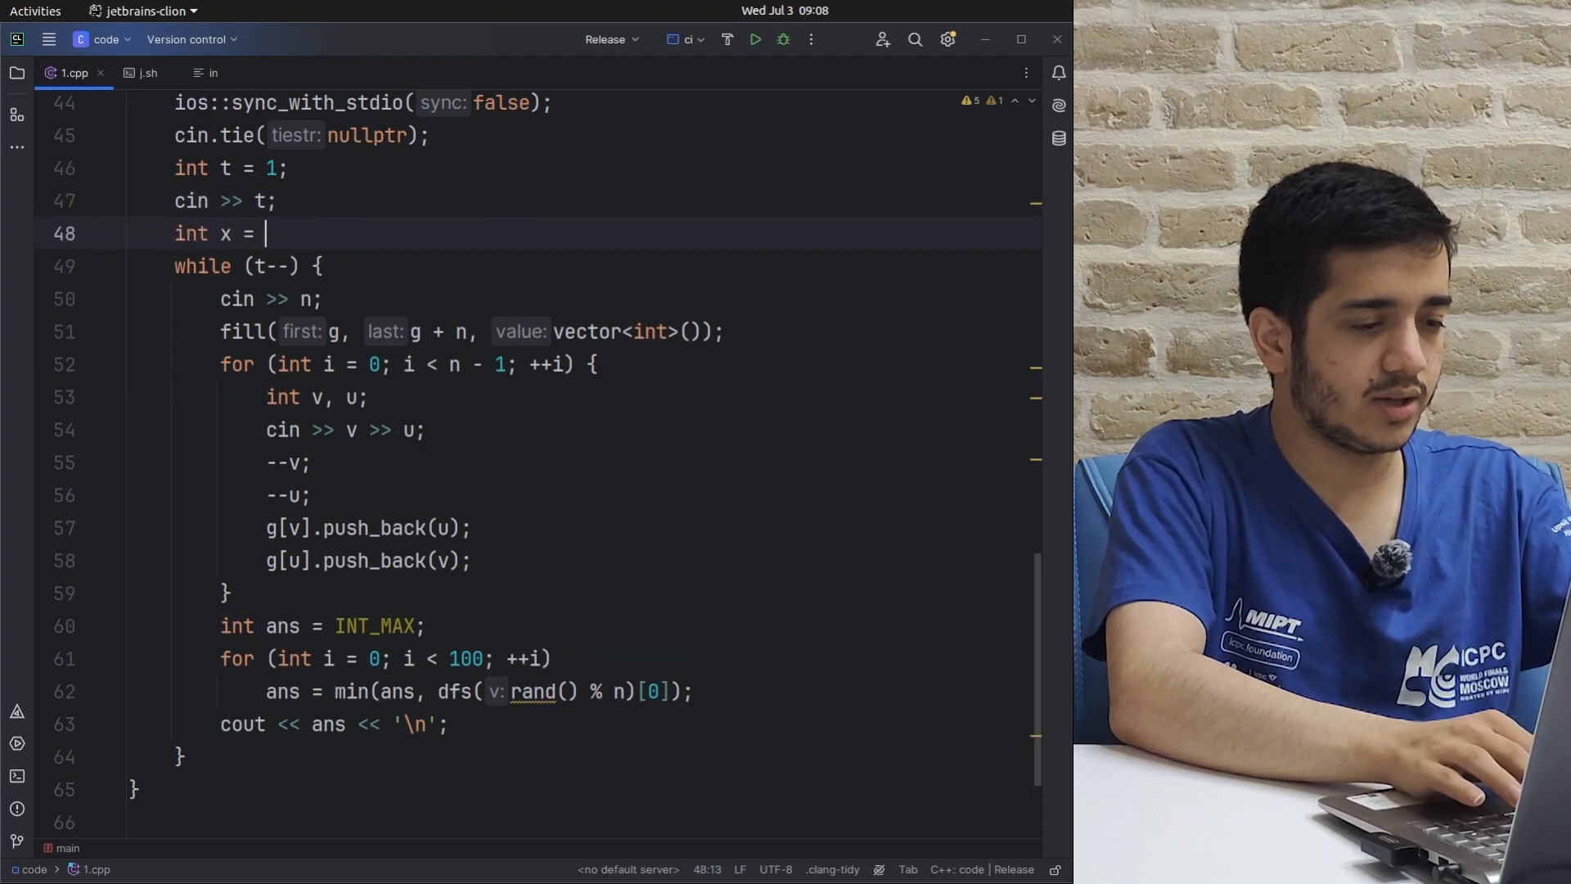
pyautogui.write('5;')
pyautogui.write('x = 10;')
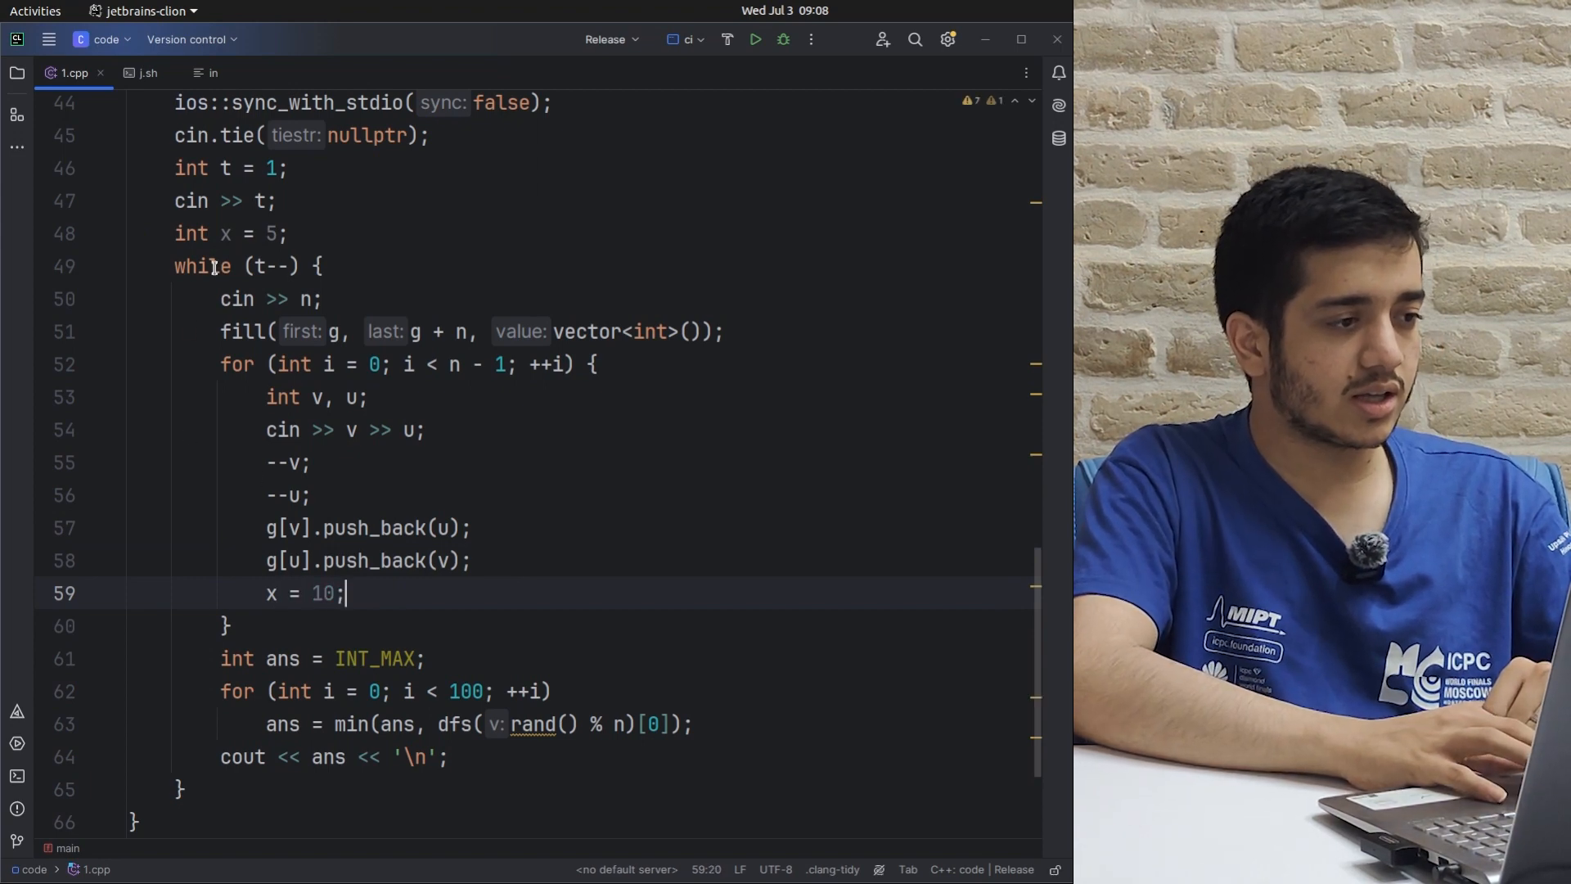
pyautogui.moveTo(229, 233)
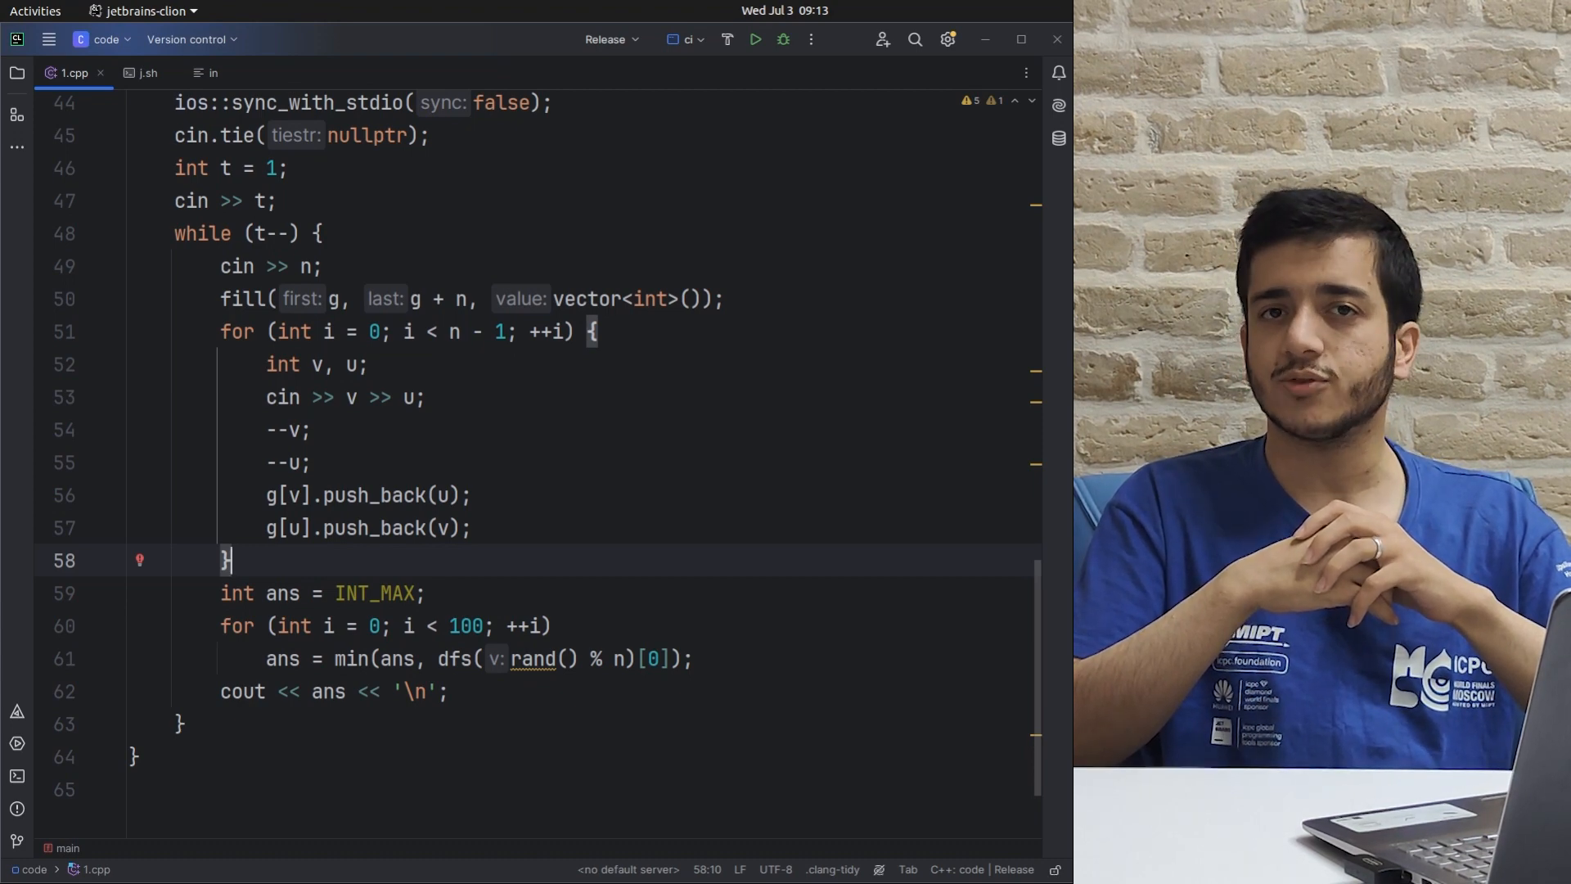
pyautogui.press('Return')
pyautogui.write('bfs(0, g);')
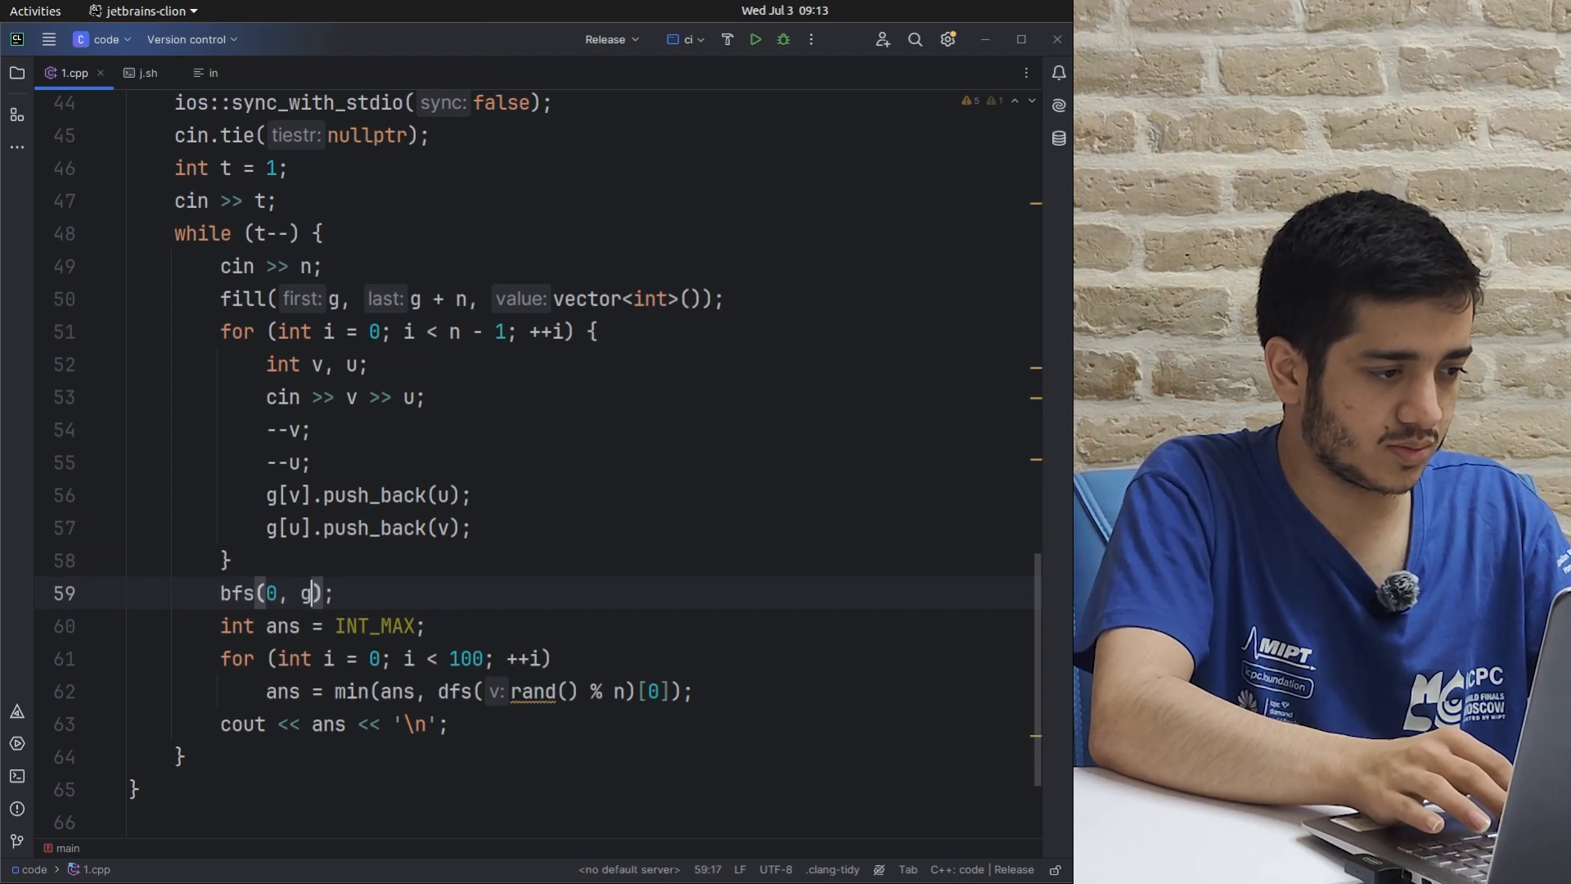
pyautogui.press('Alt+Enter')
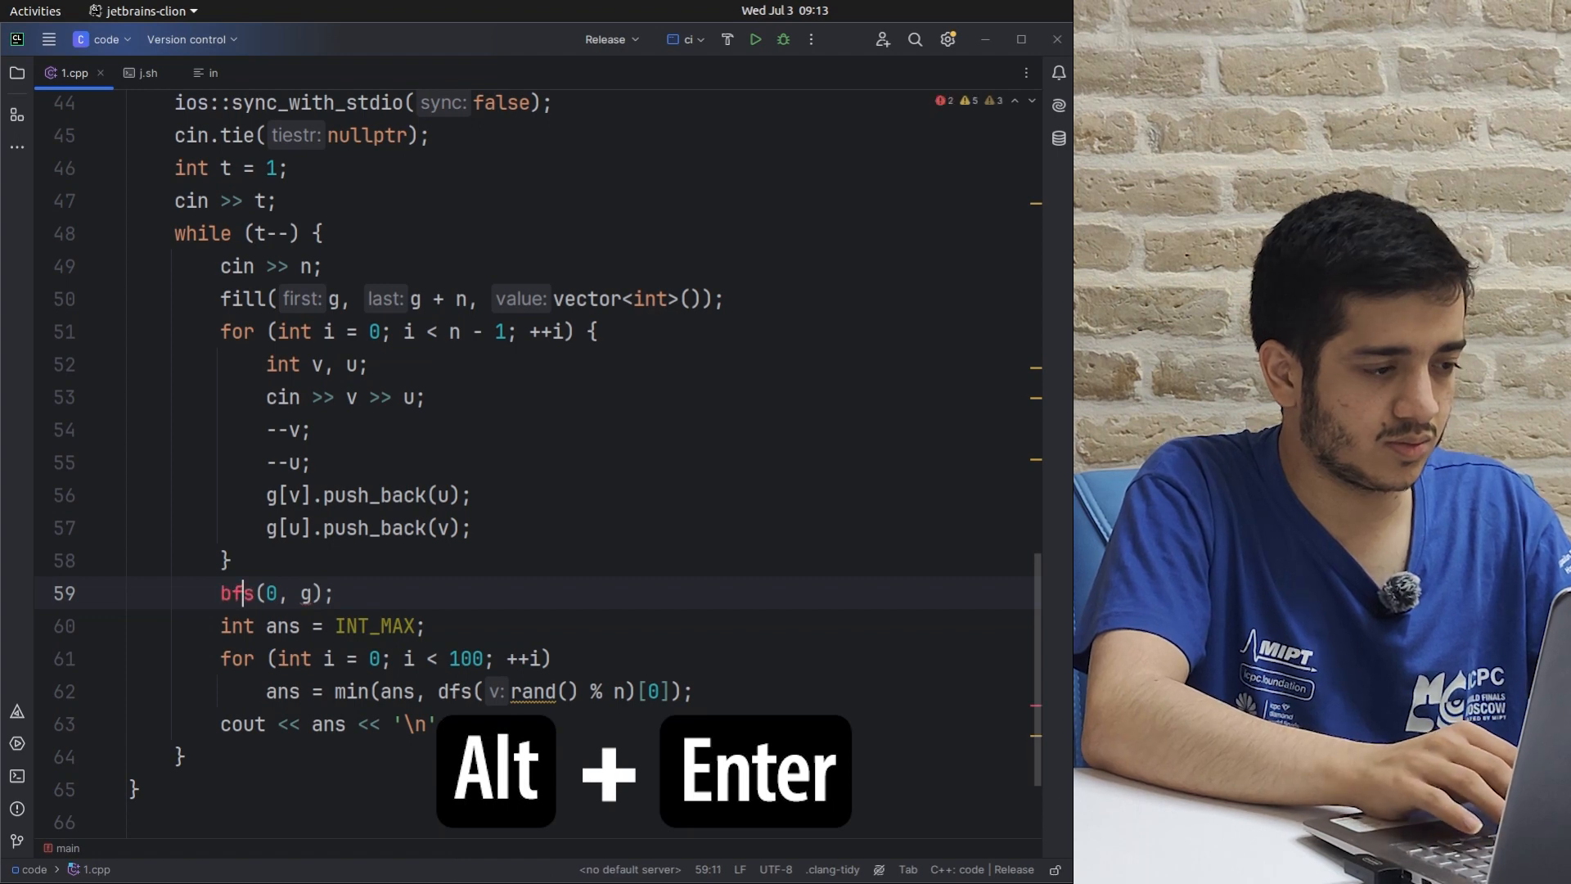
pyautogui.press('Alt+Enter')
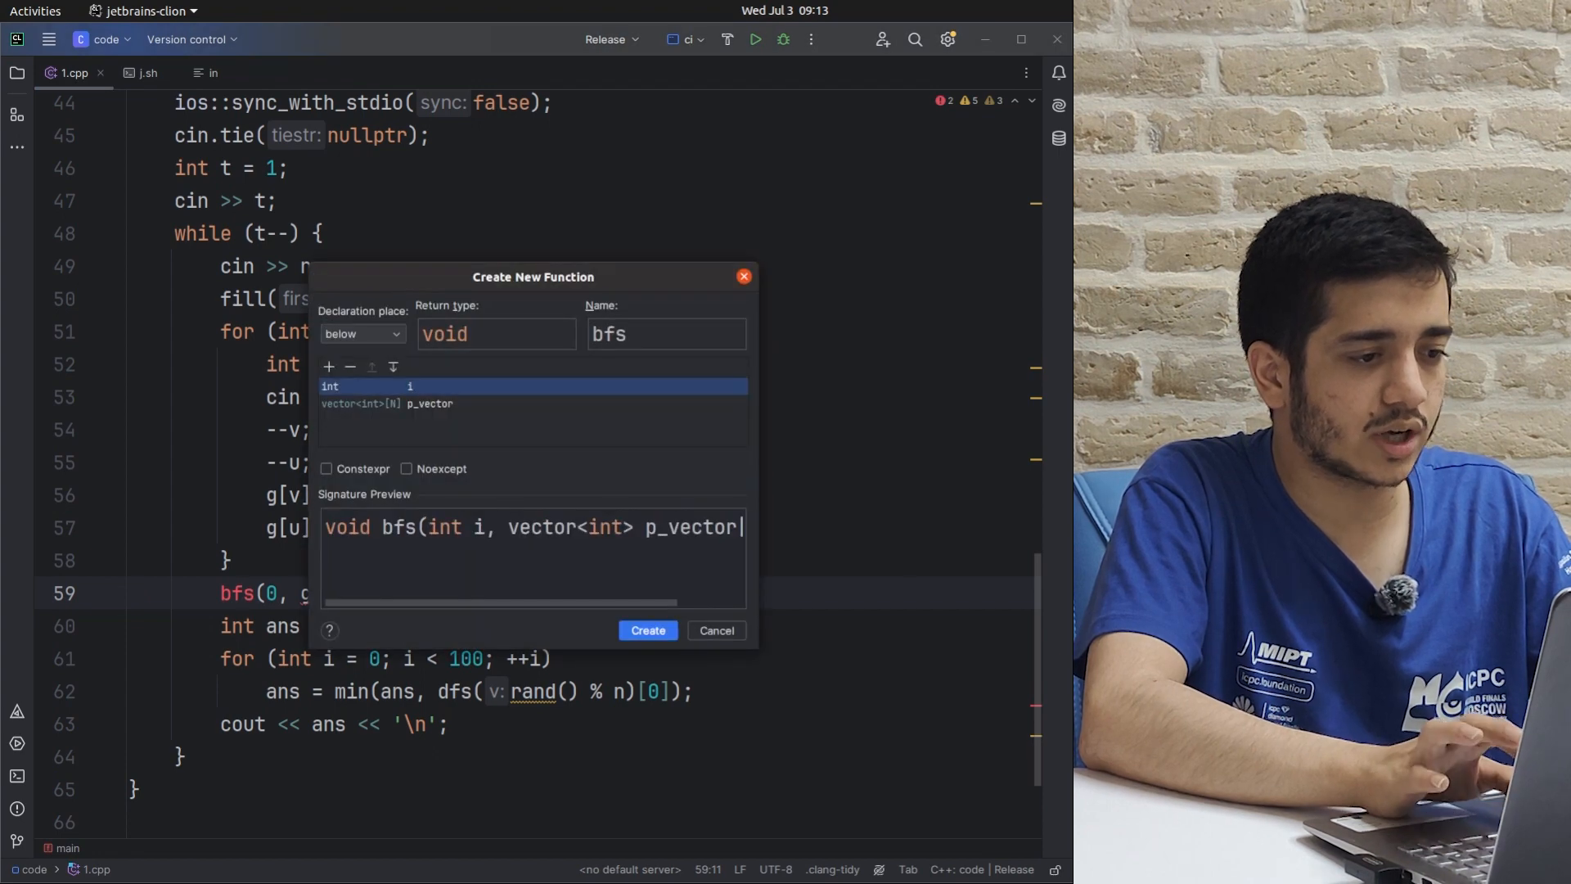
pyautogui.click(648, 630)
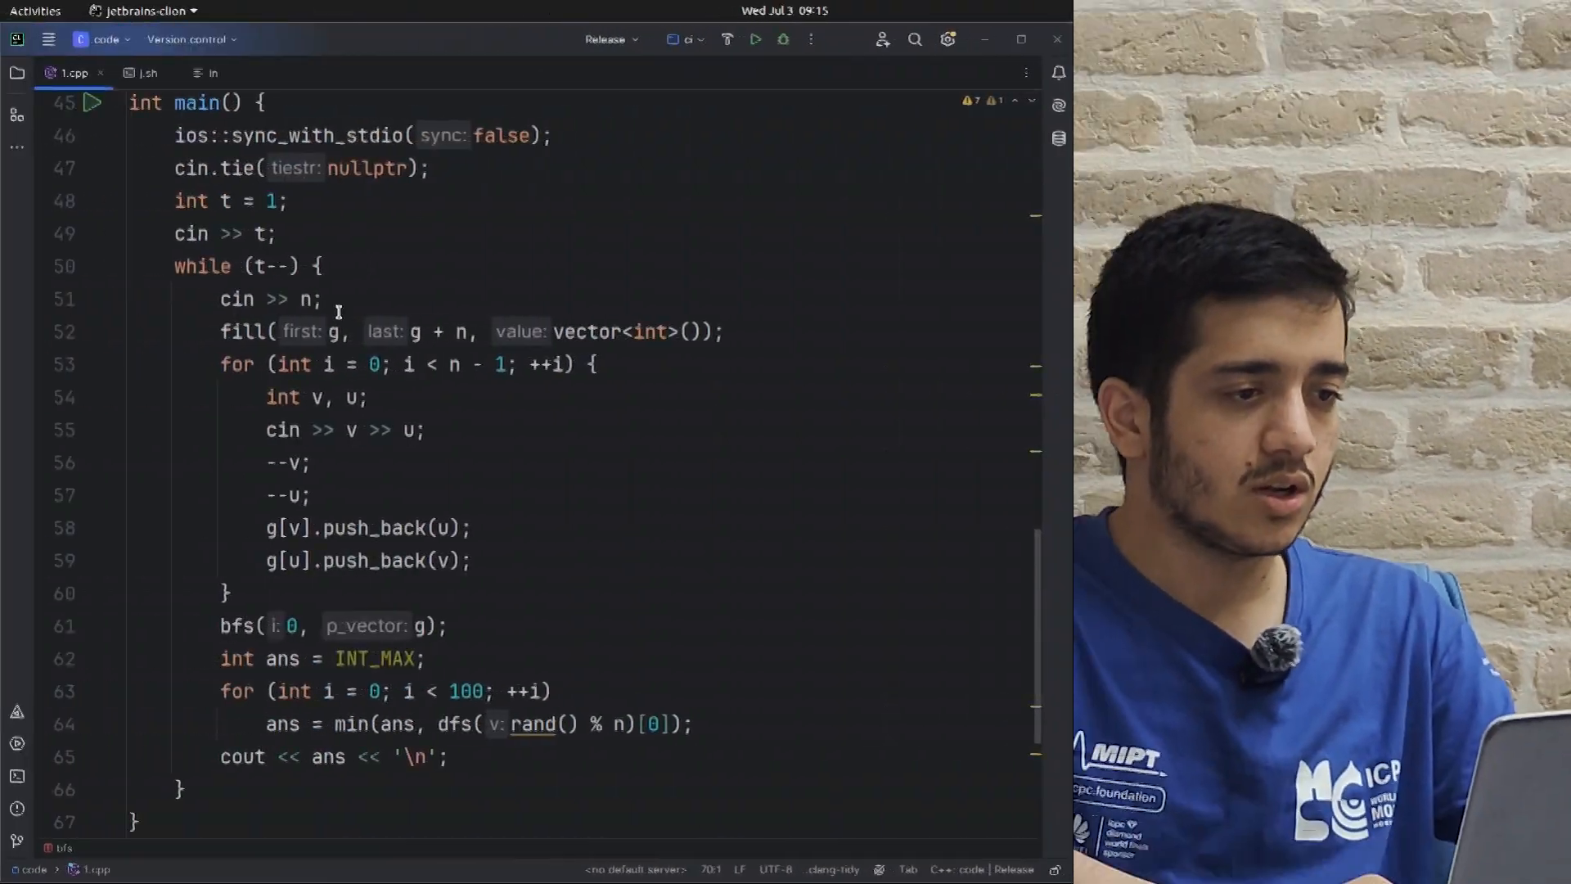
# - Rename the global graph array g to adj with Shift+F6
pyautogui.click(337, 331)
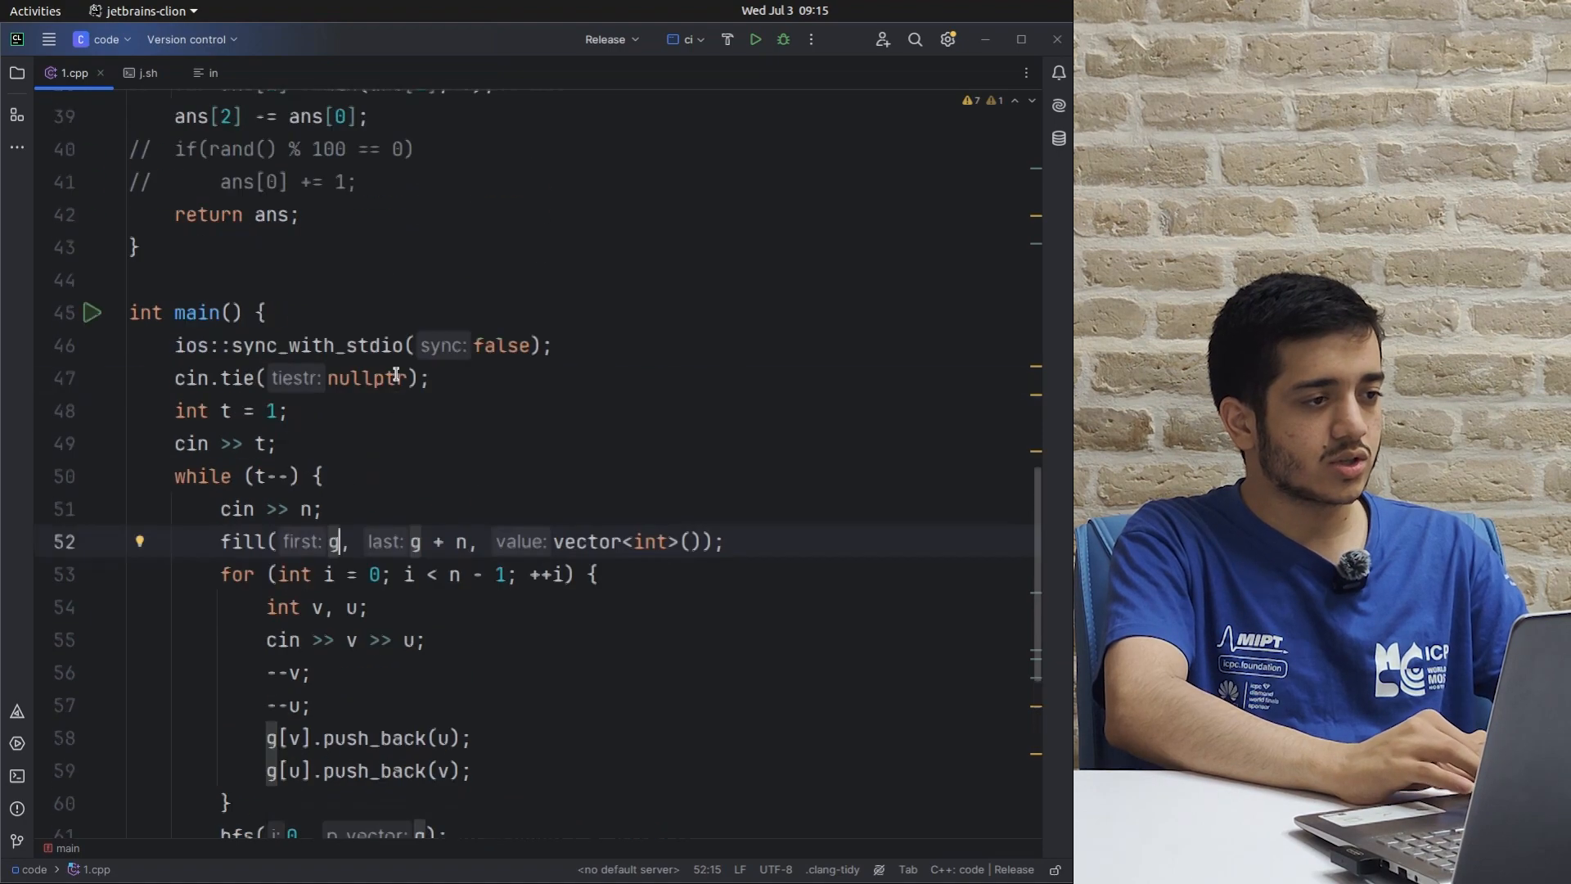
pyautogui.scroll(-3)
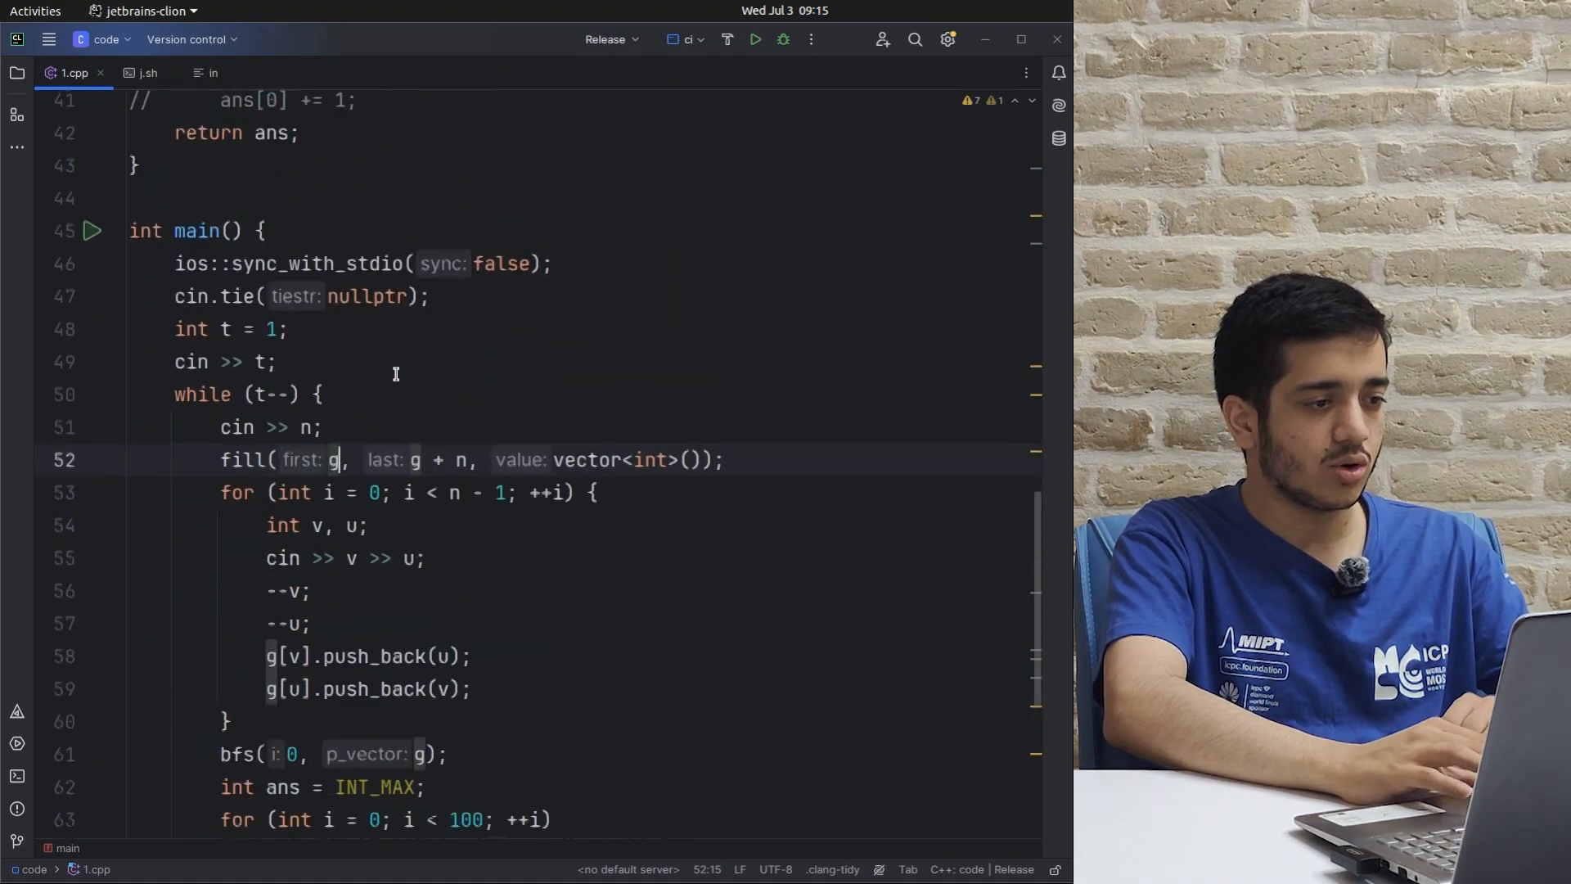
pyautogui.press('shift+F6')
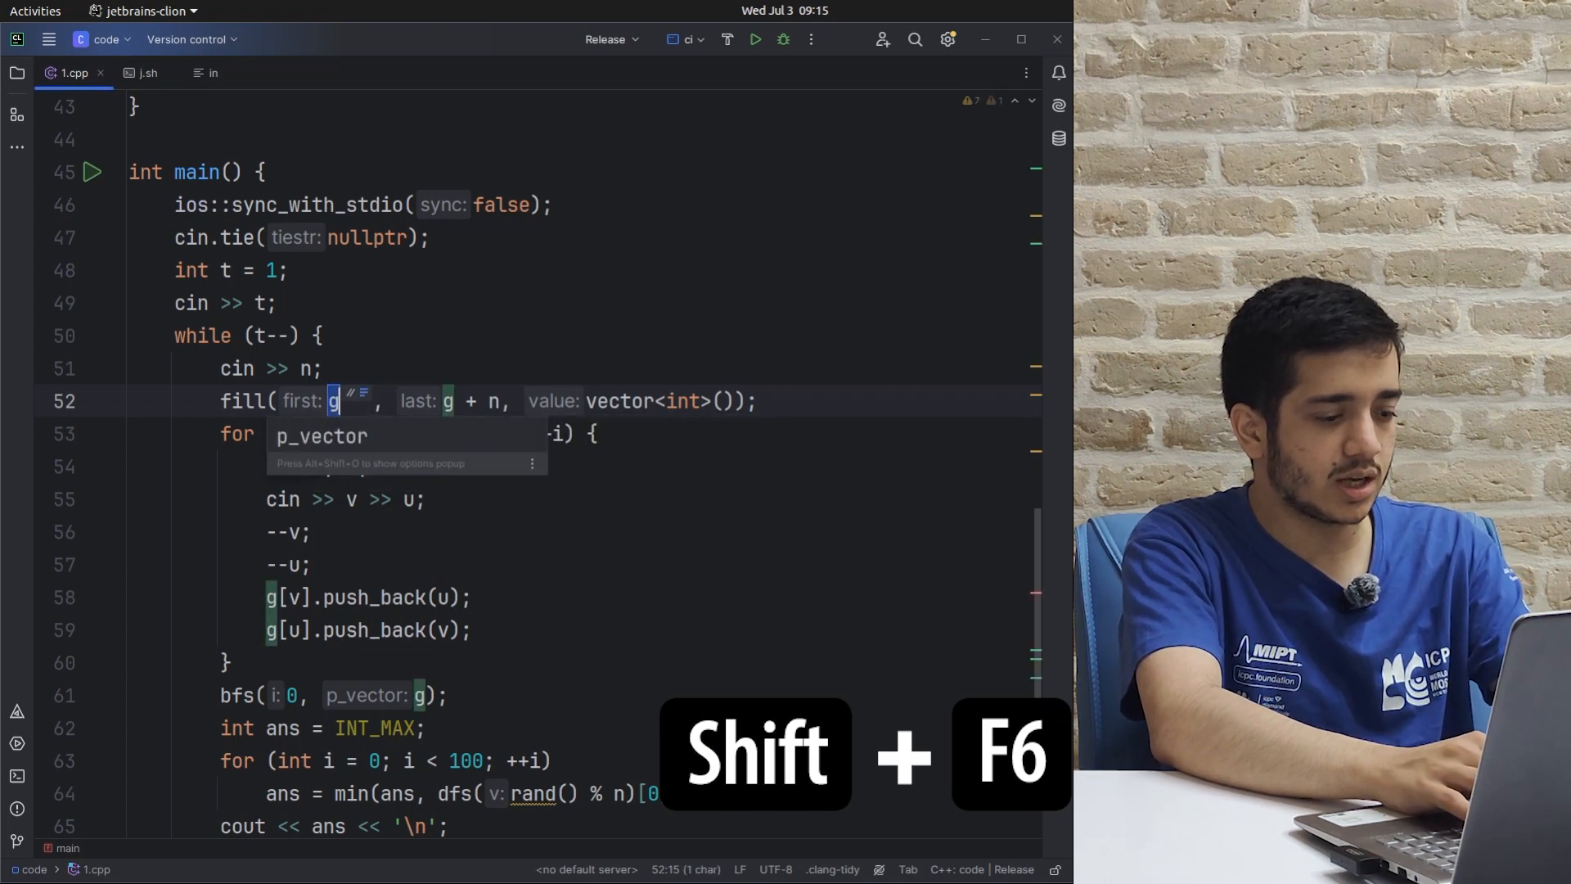
pyautogui.write('adj[N];')
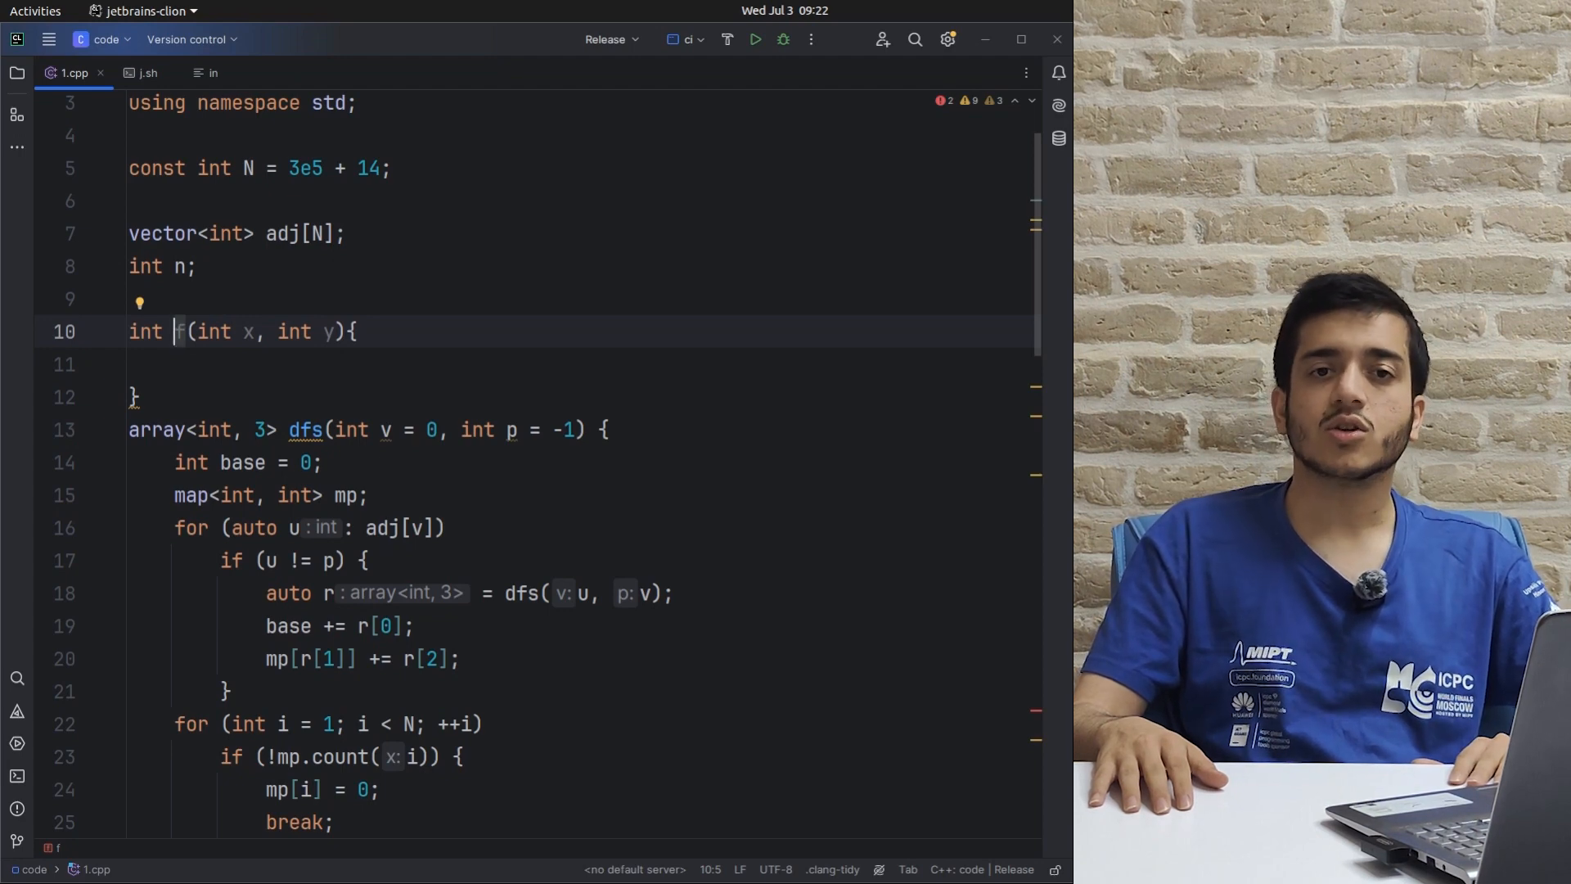
# - Use Change Signature (Ctrl+F6) to add an int parameter z, giving f(int x, int y, int z)
pyautogui.press('Ctrl+F6')
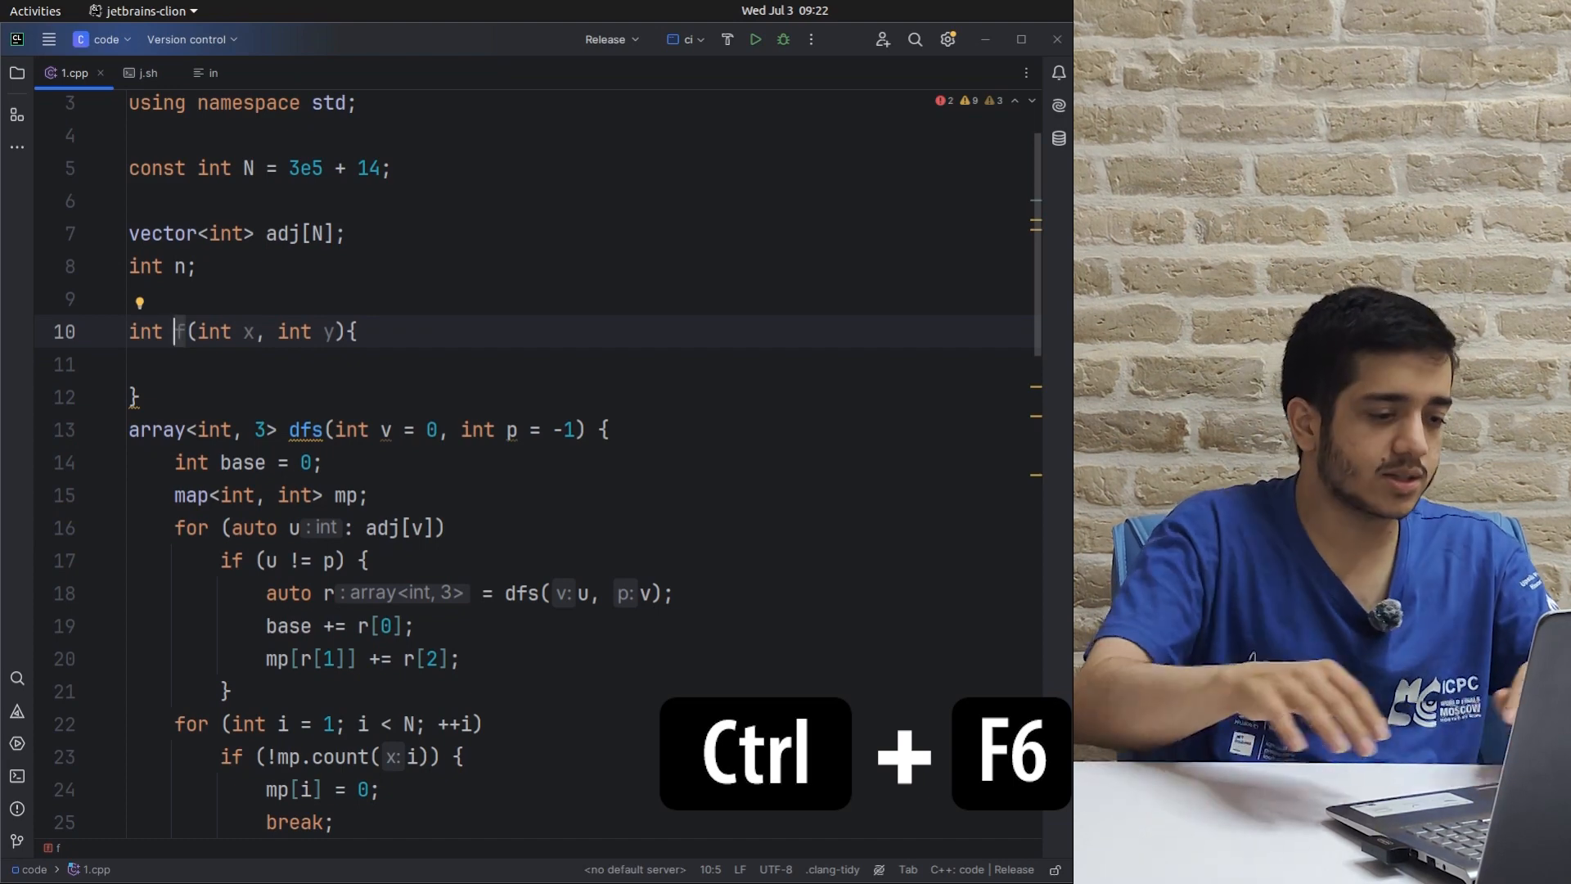
pyautogui.press('ctrl+F6')
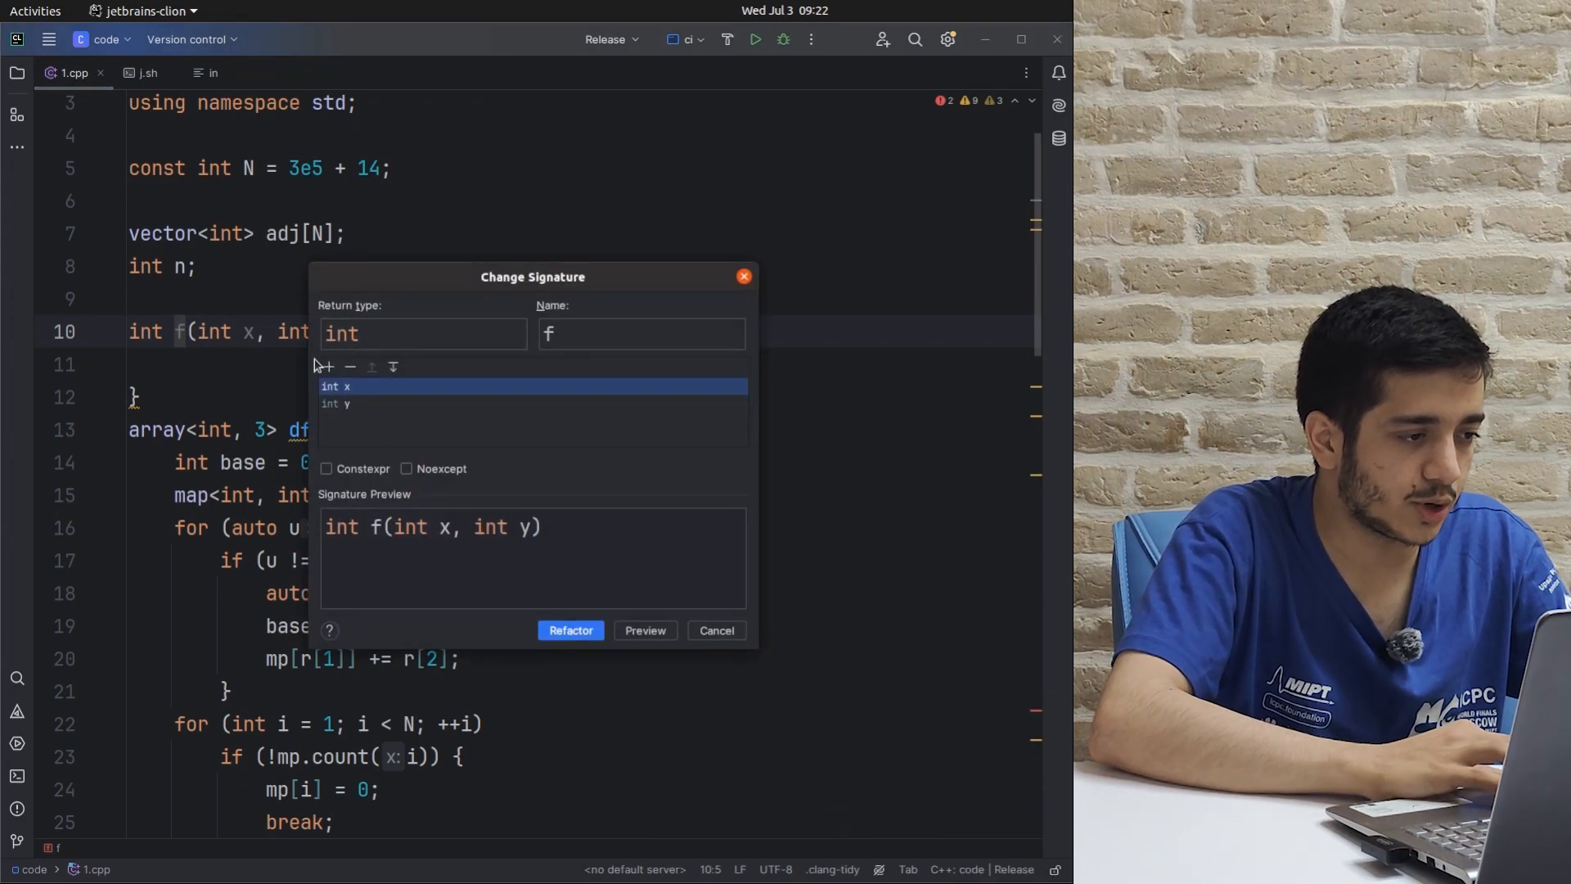
pyautogui.click(327, 367)
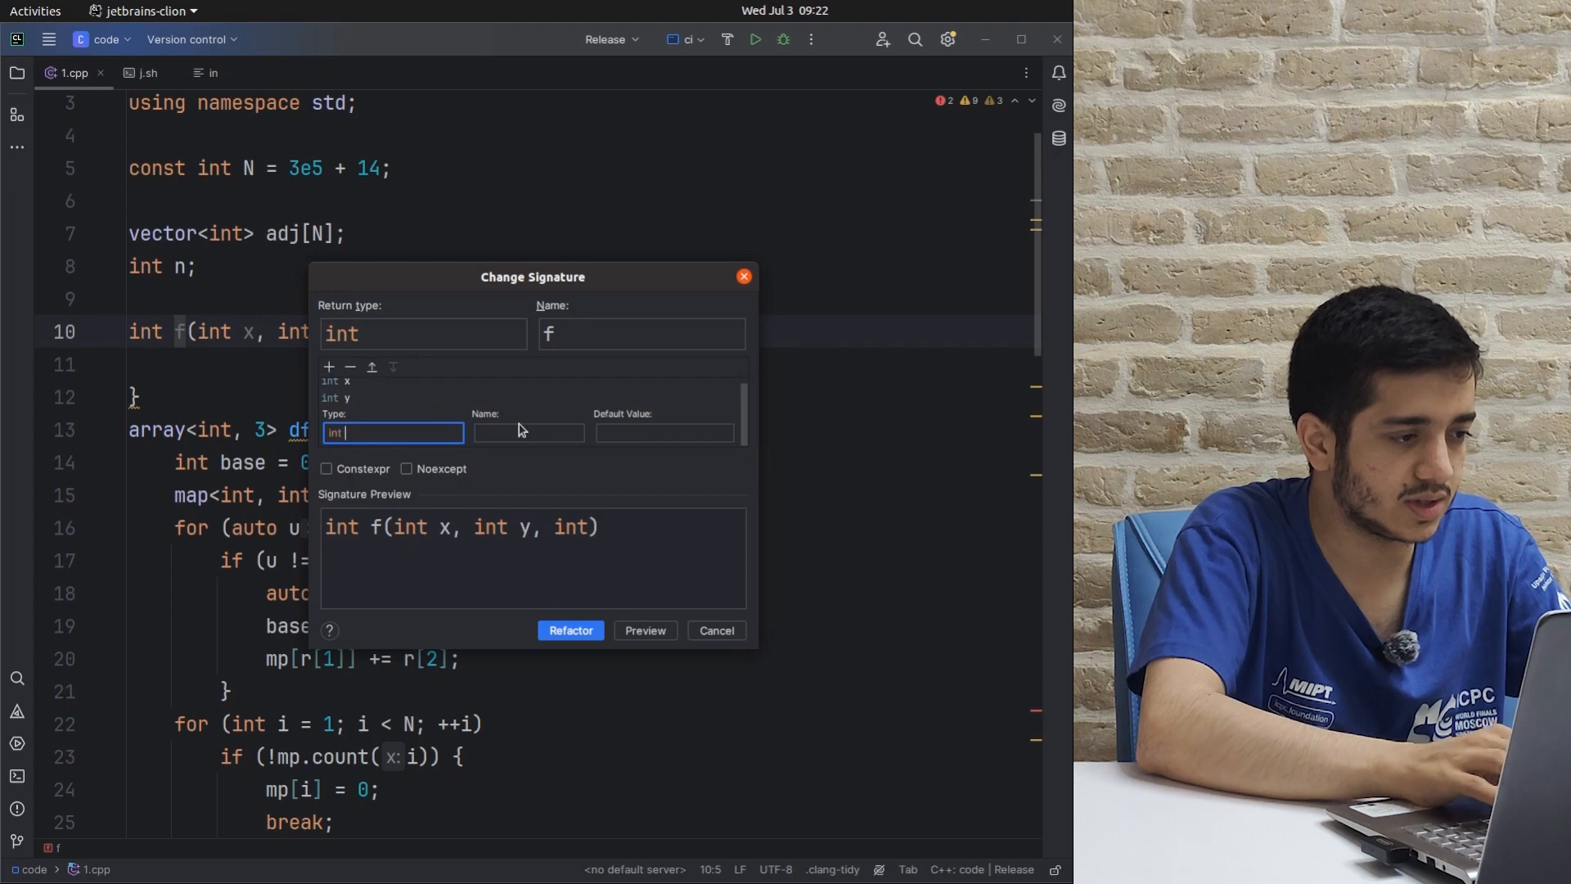
pyautogui.write('z')
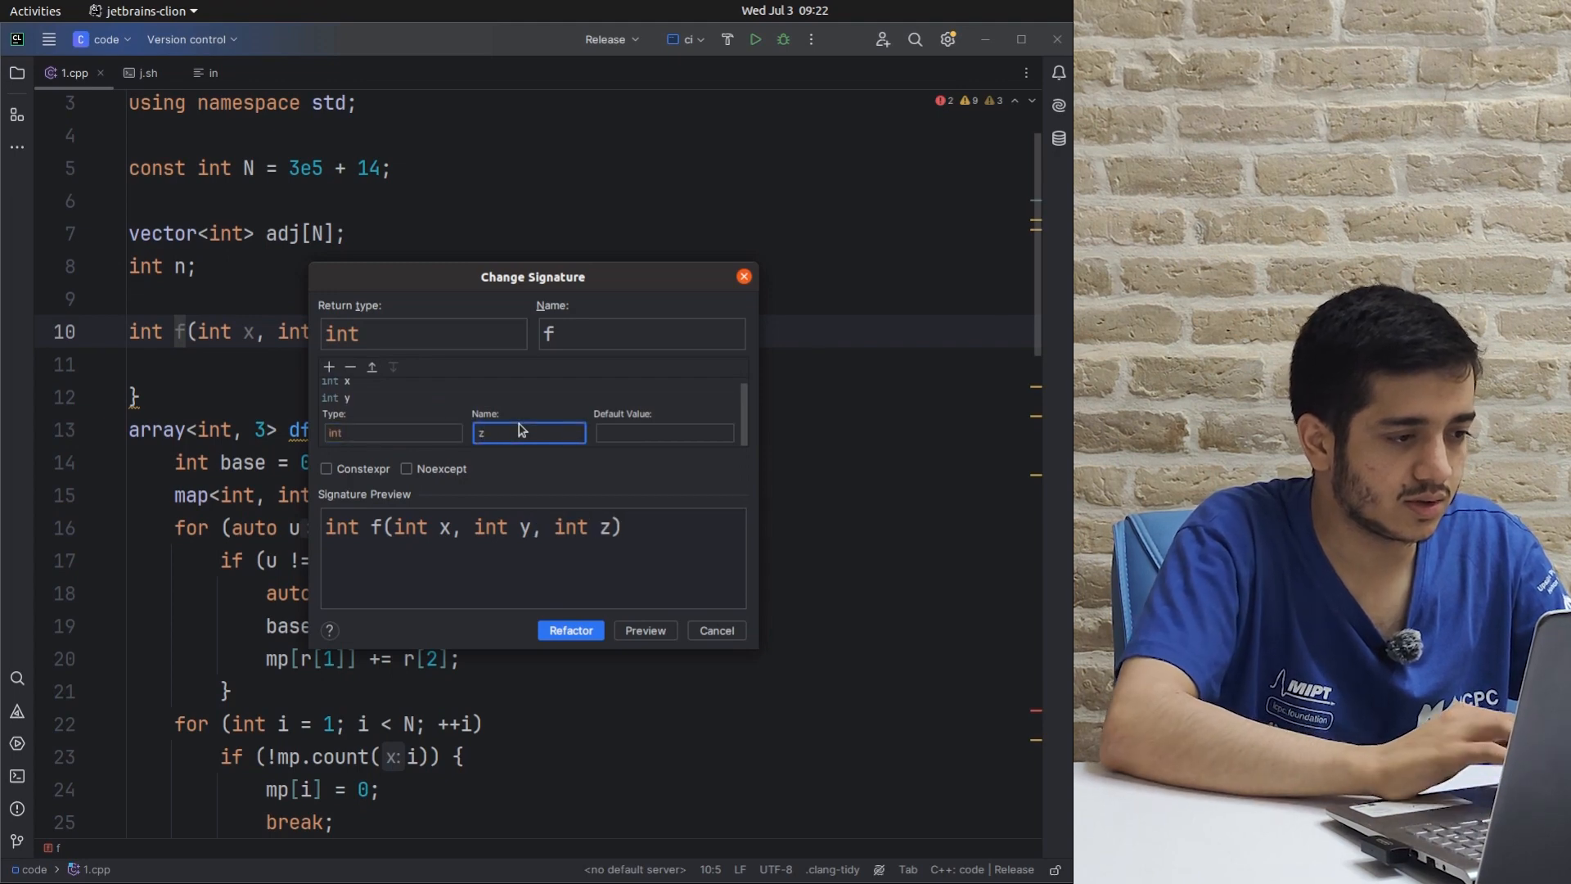
pyautogui.click(570, 630)
pyautogui.write('struct Point {')
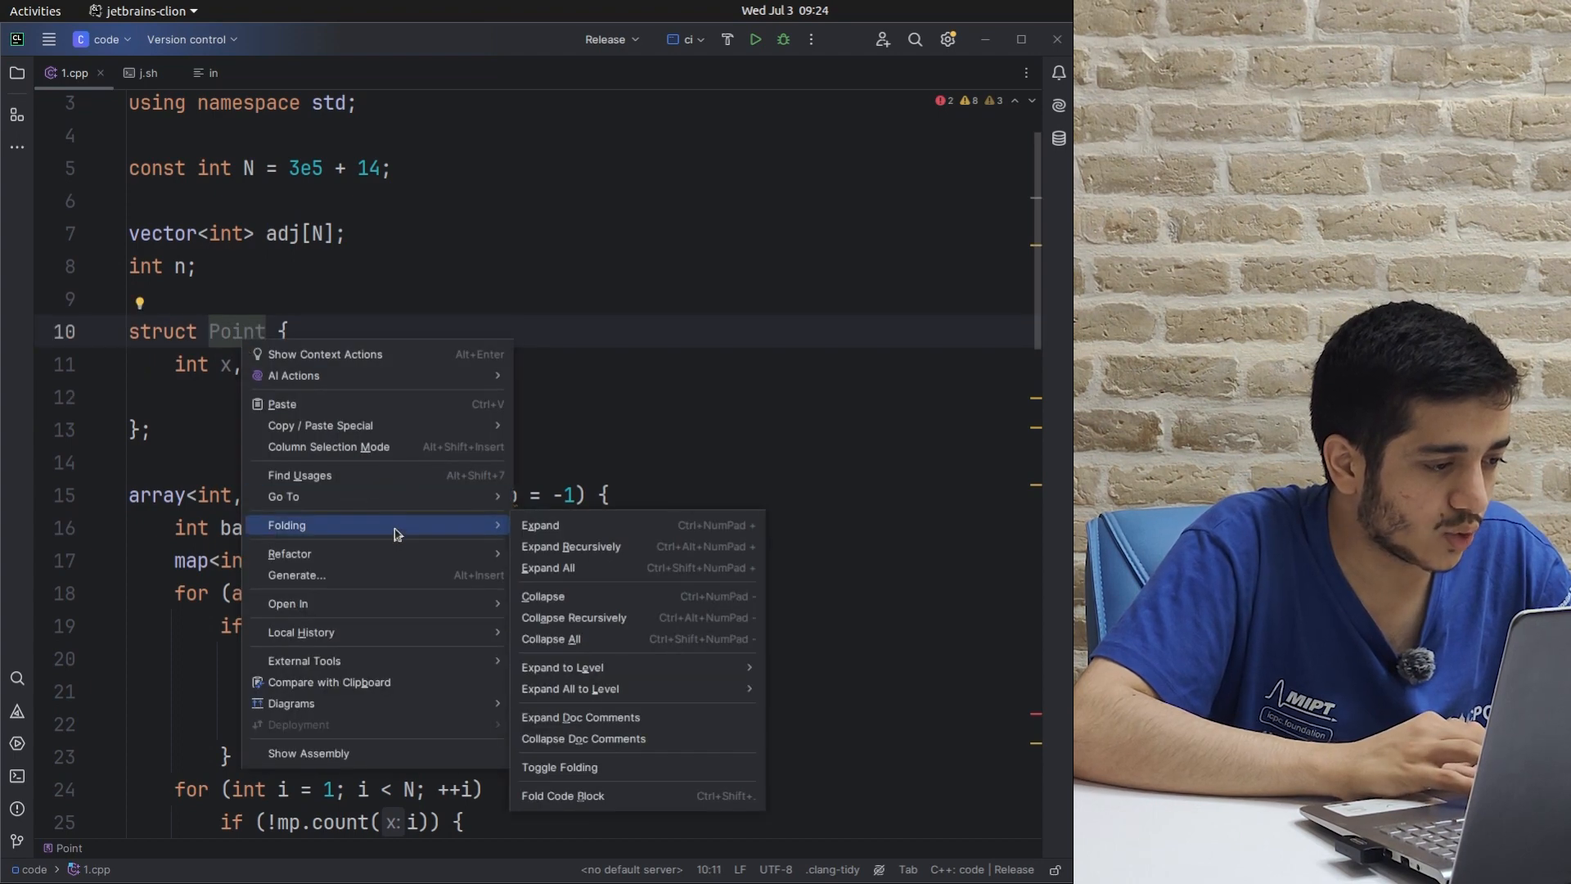
# - Generate relational operators for Point using both x and y fields, then review them
pyautogui.click(296, 574)
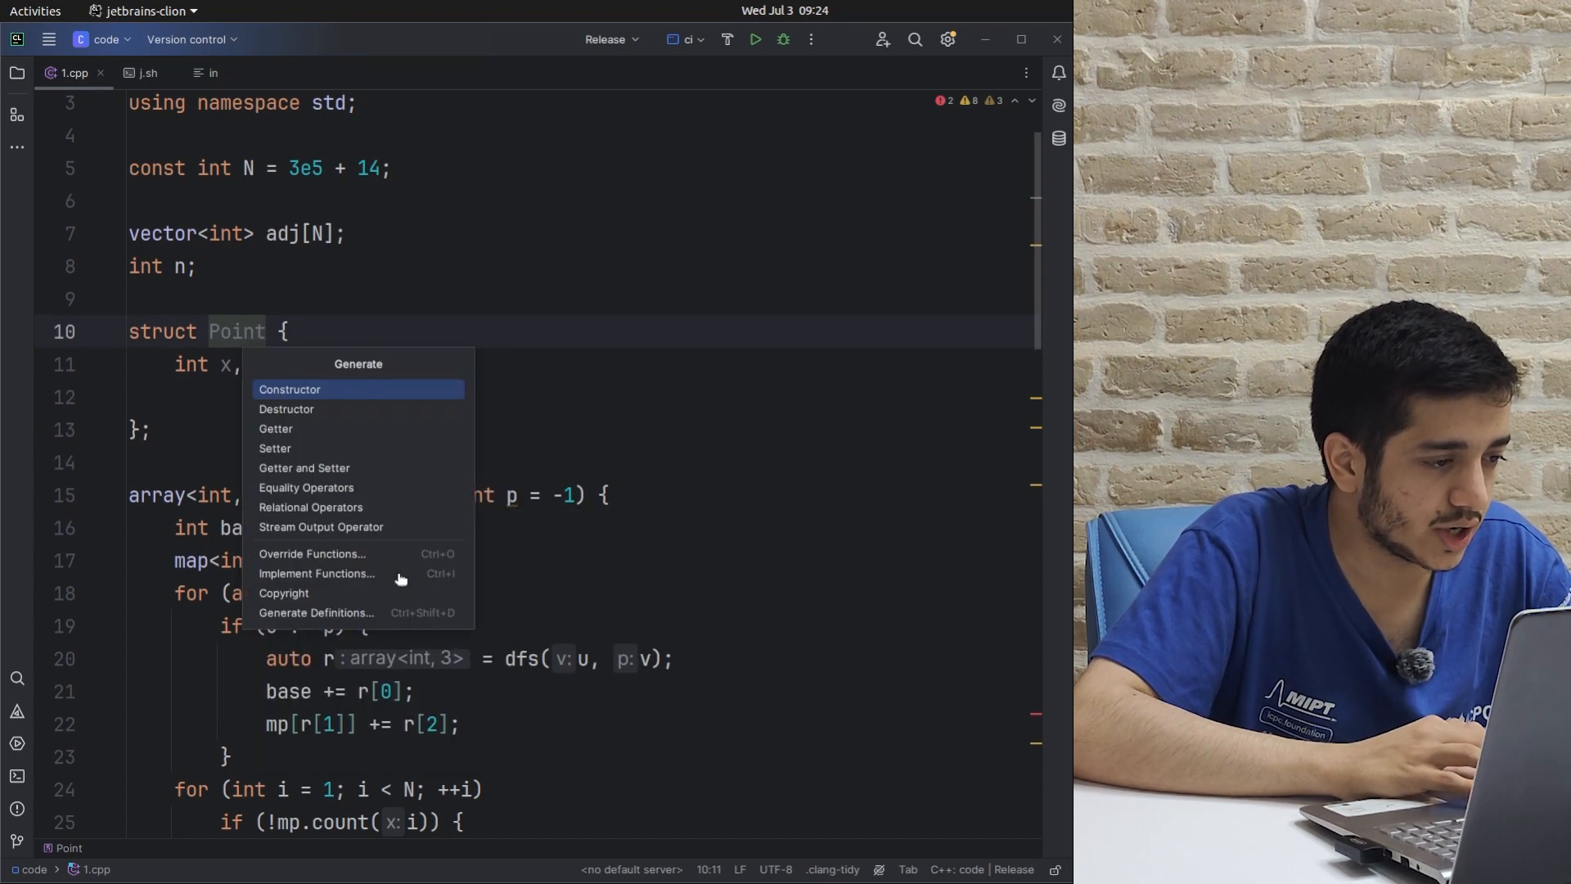
pyautogui.moveTo(353, 508)
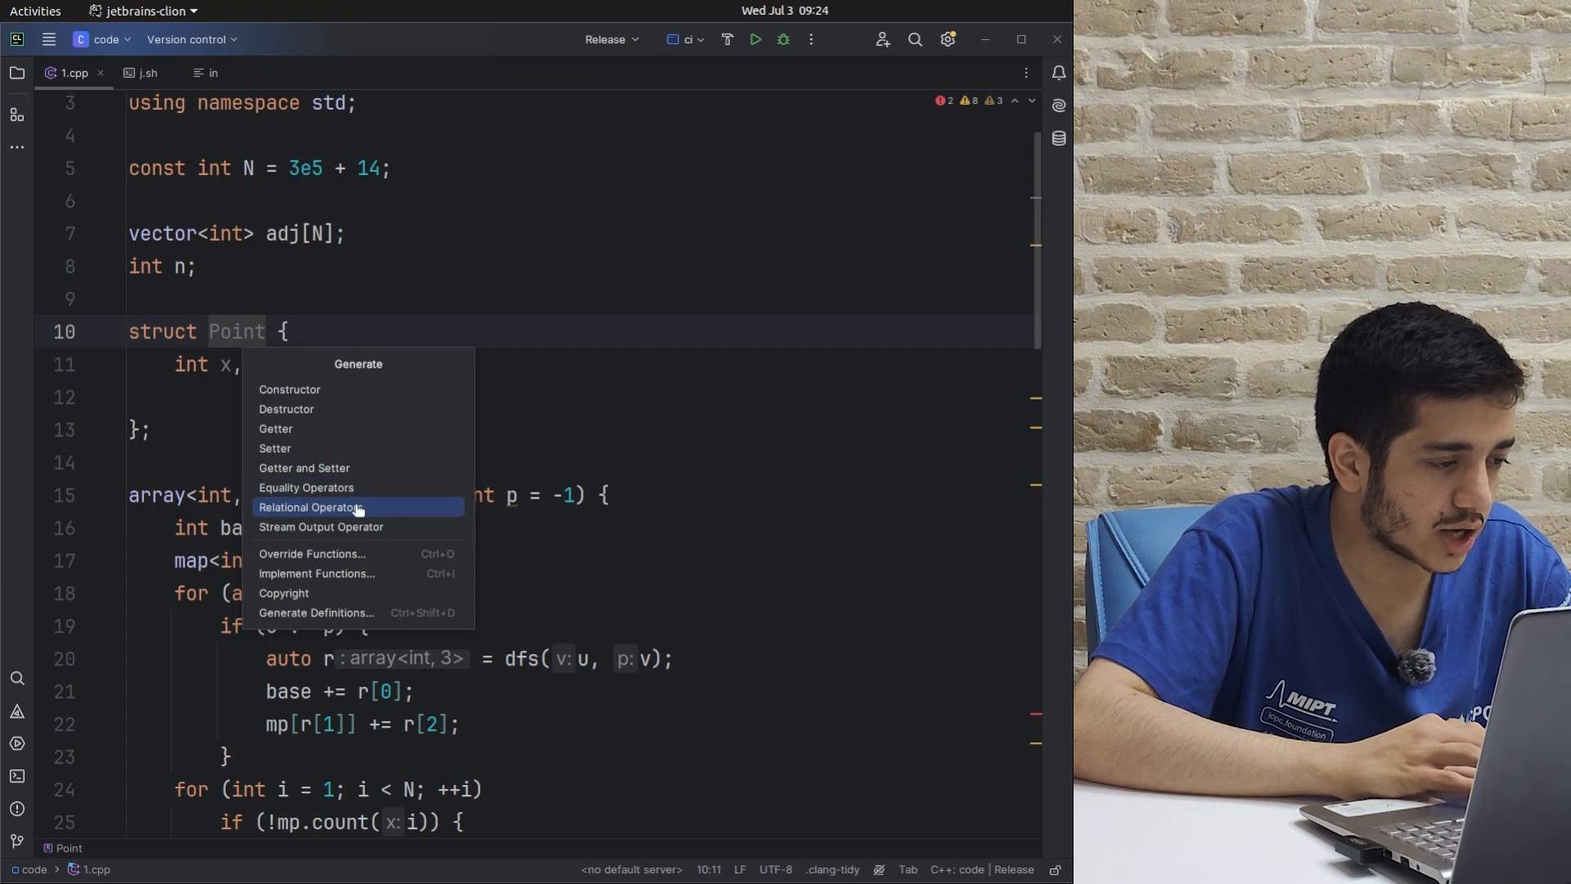
pyautogui.click(311, 507)
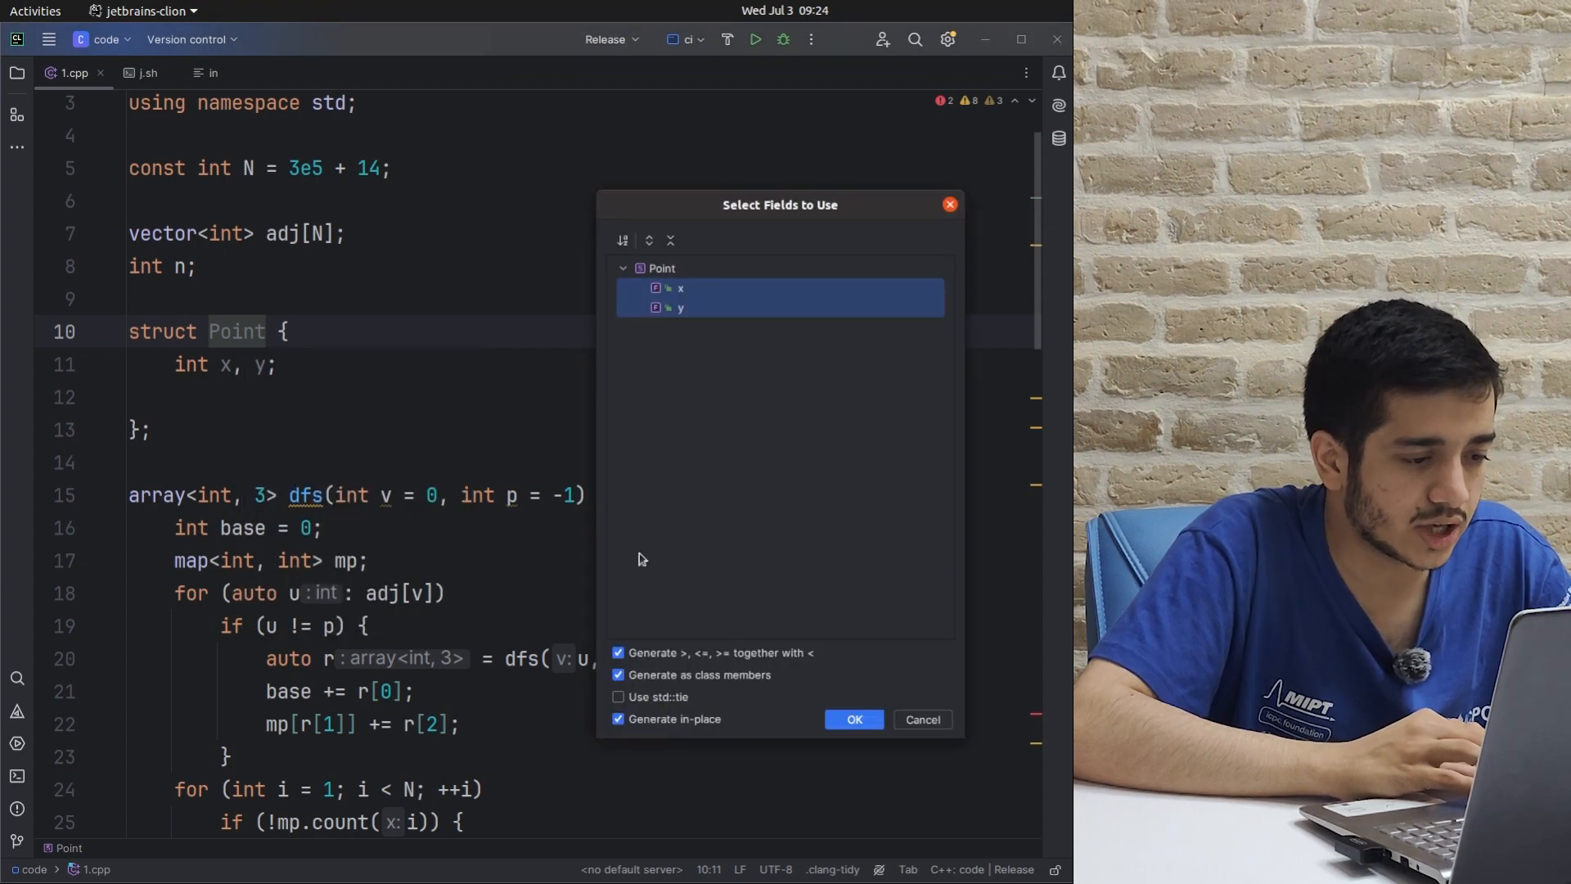
pyautogui.click(854, 720)
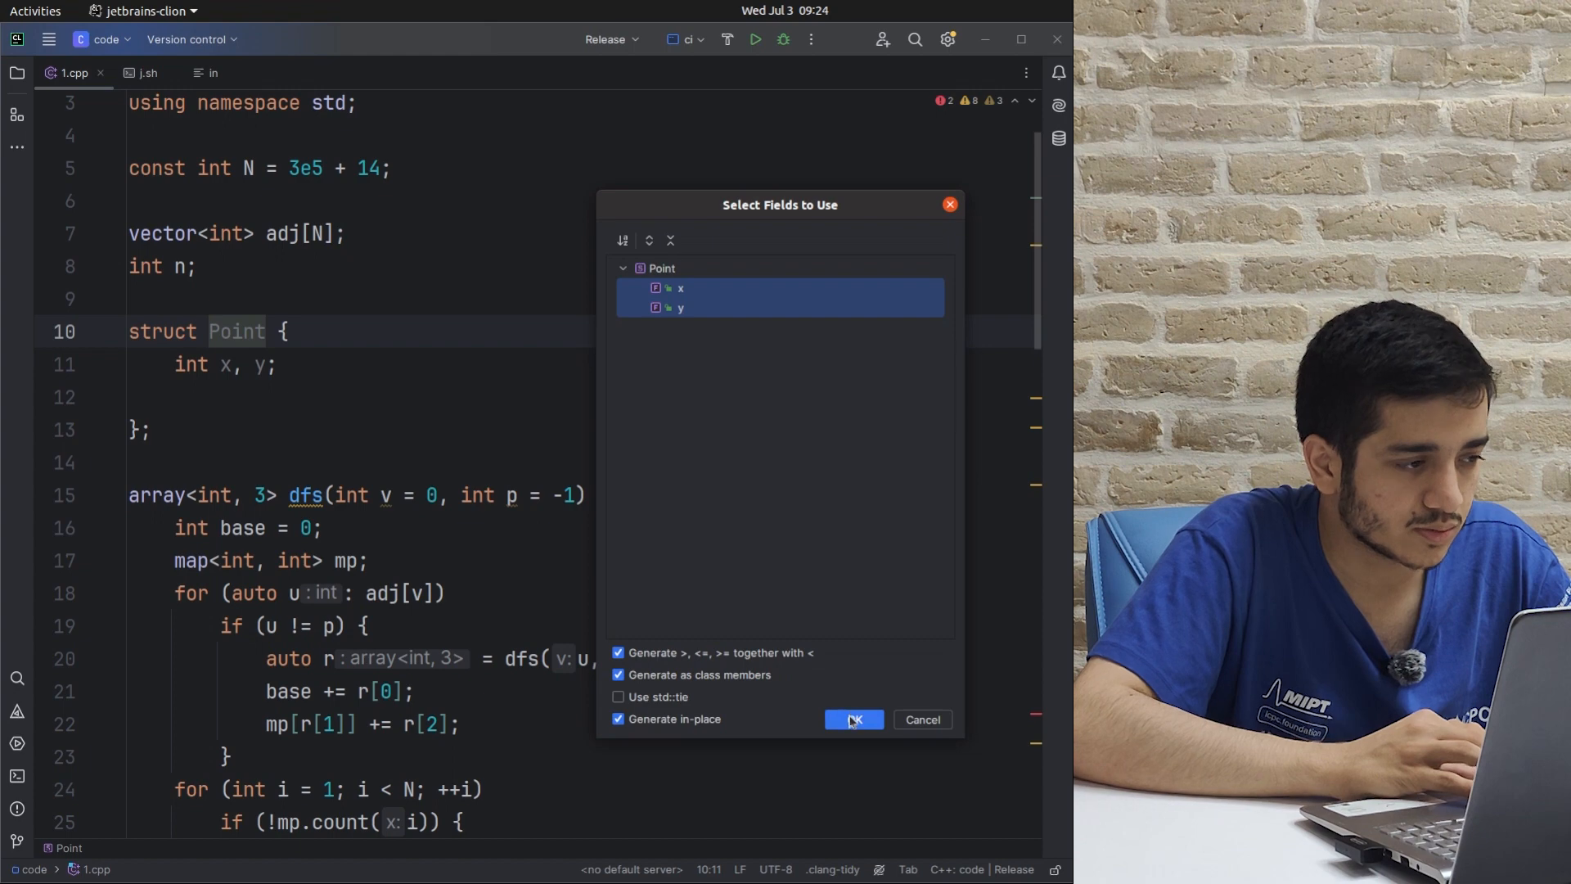
pyautogui.click(854, 720)
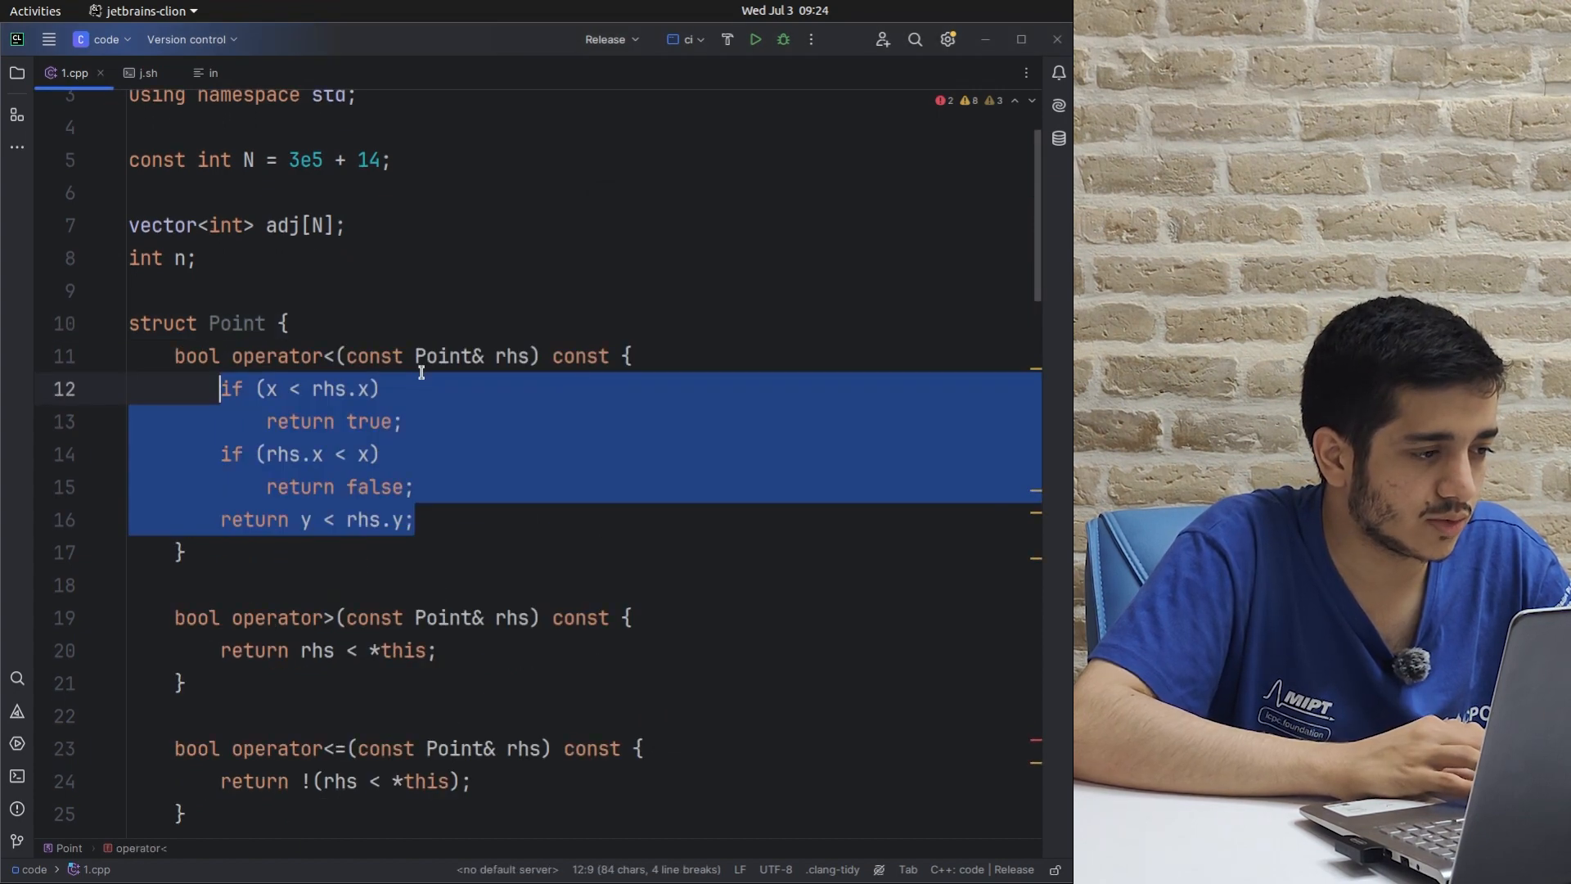
pyautogui.scroll(-3)
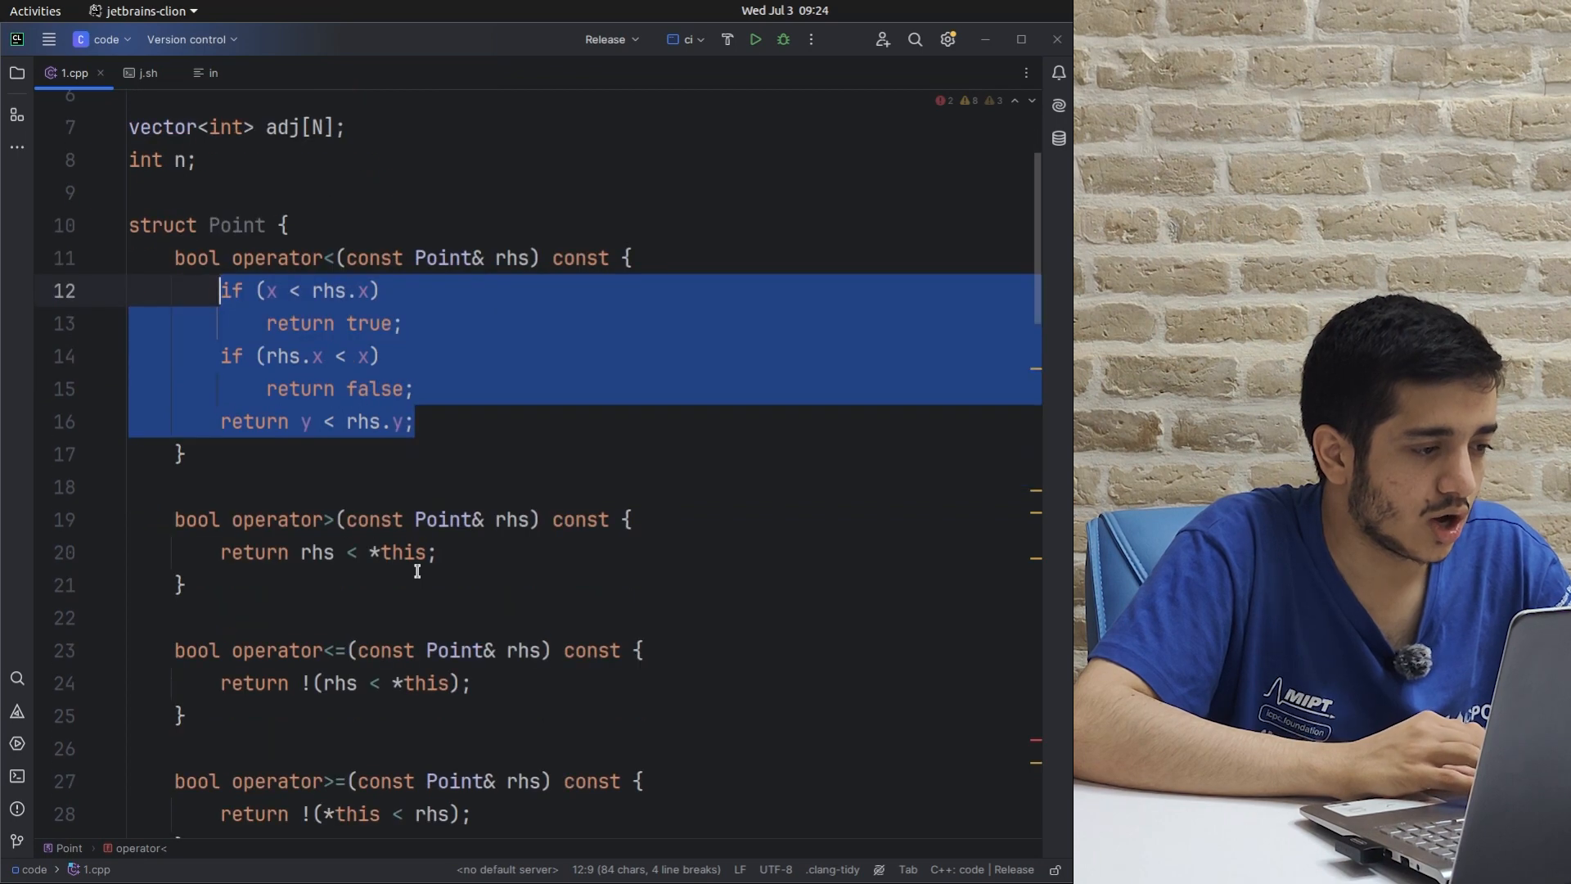
pyautogui.scroll(-3)
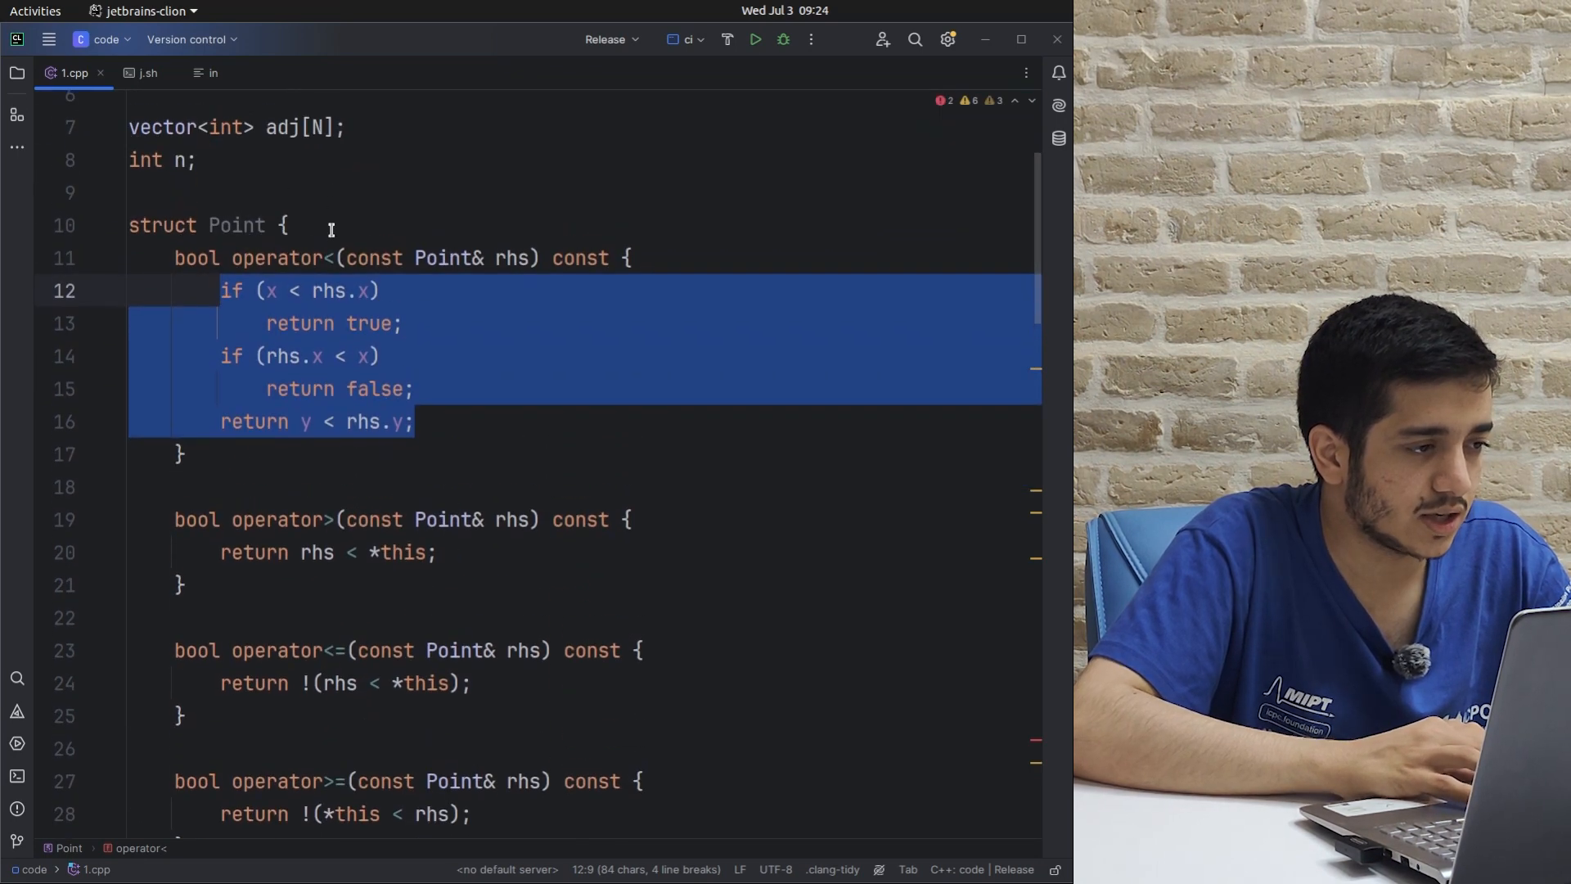
pyautogui.scroll(-3)
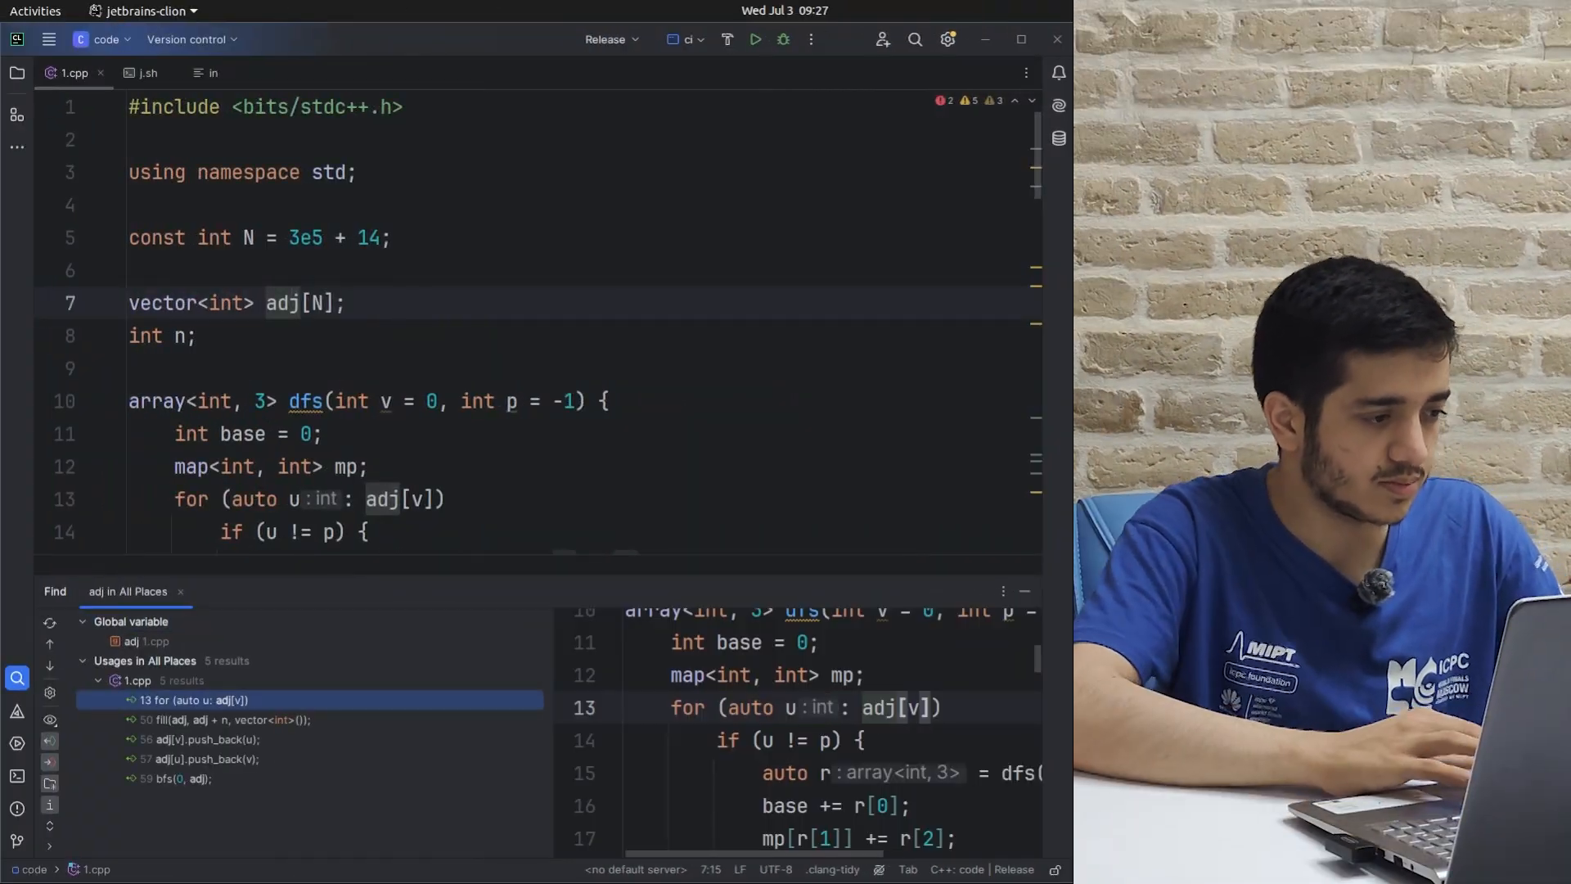
# - Preview the fill usage of adj on line 50 and another usage in the Find results
pyautogui.click(216, 720)
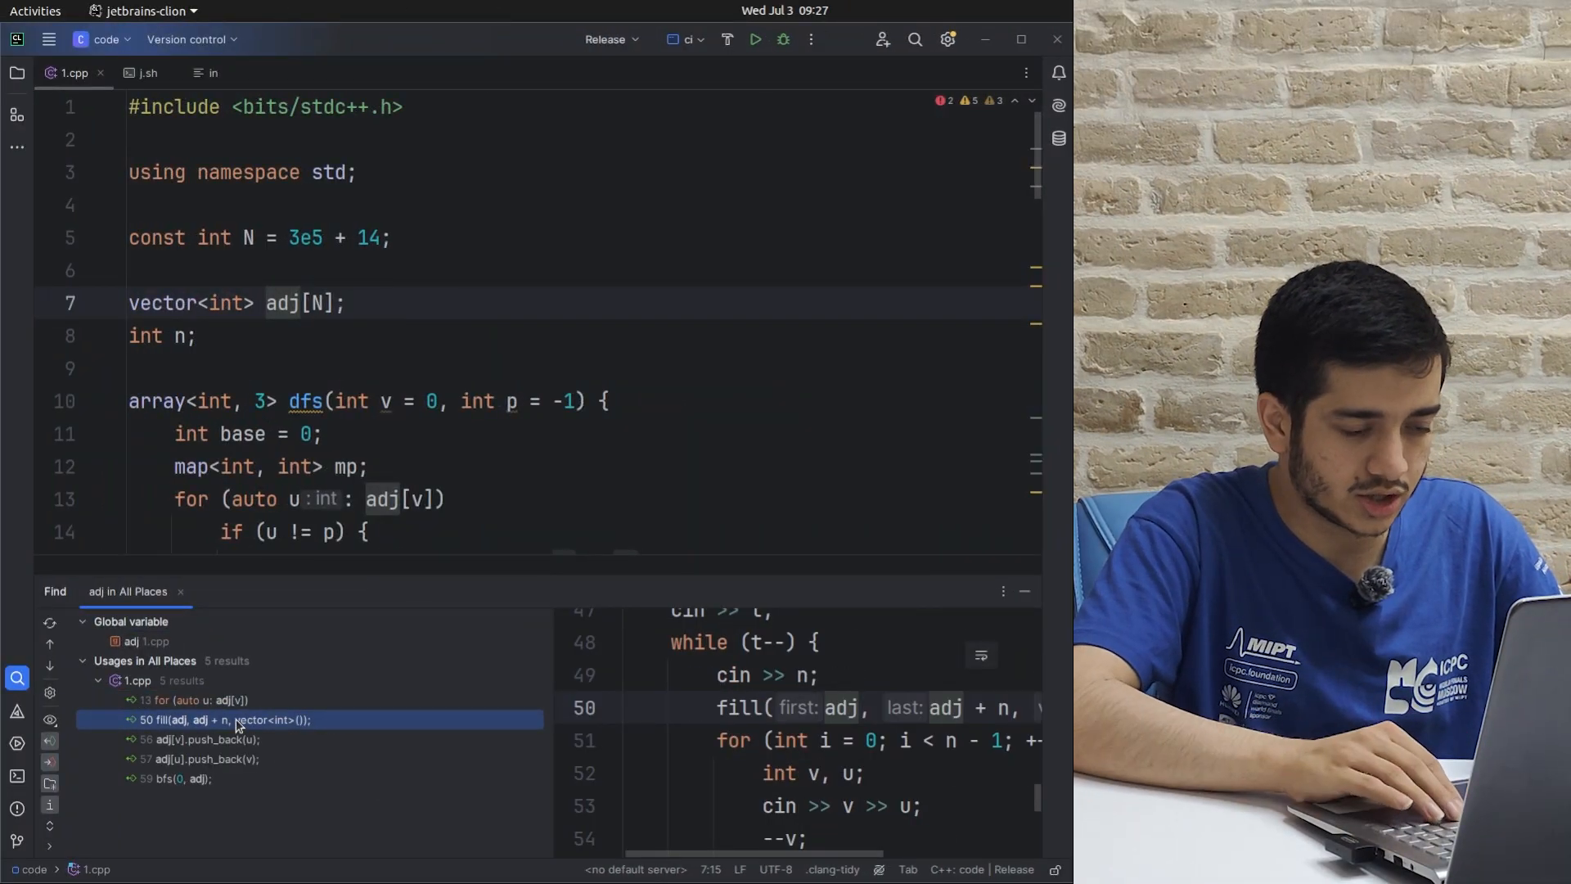
pyautogui.click(193, 738)
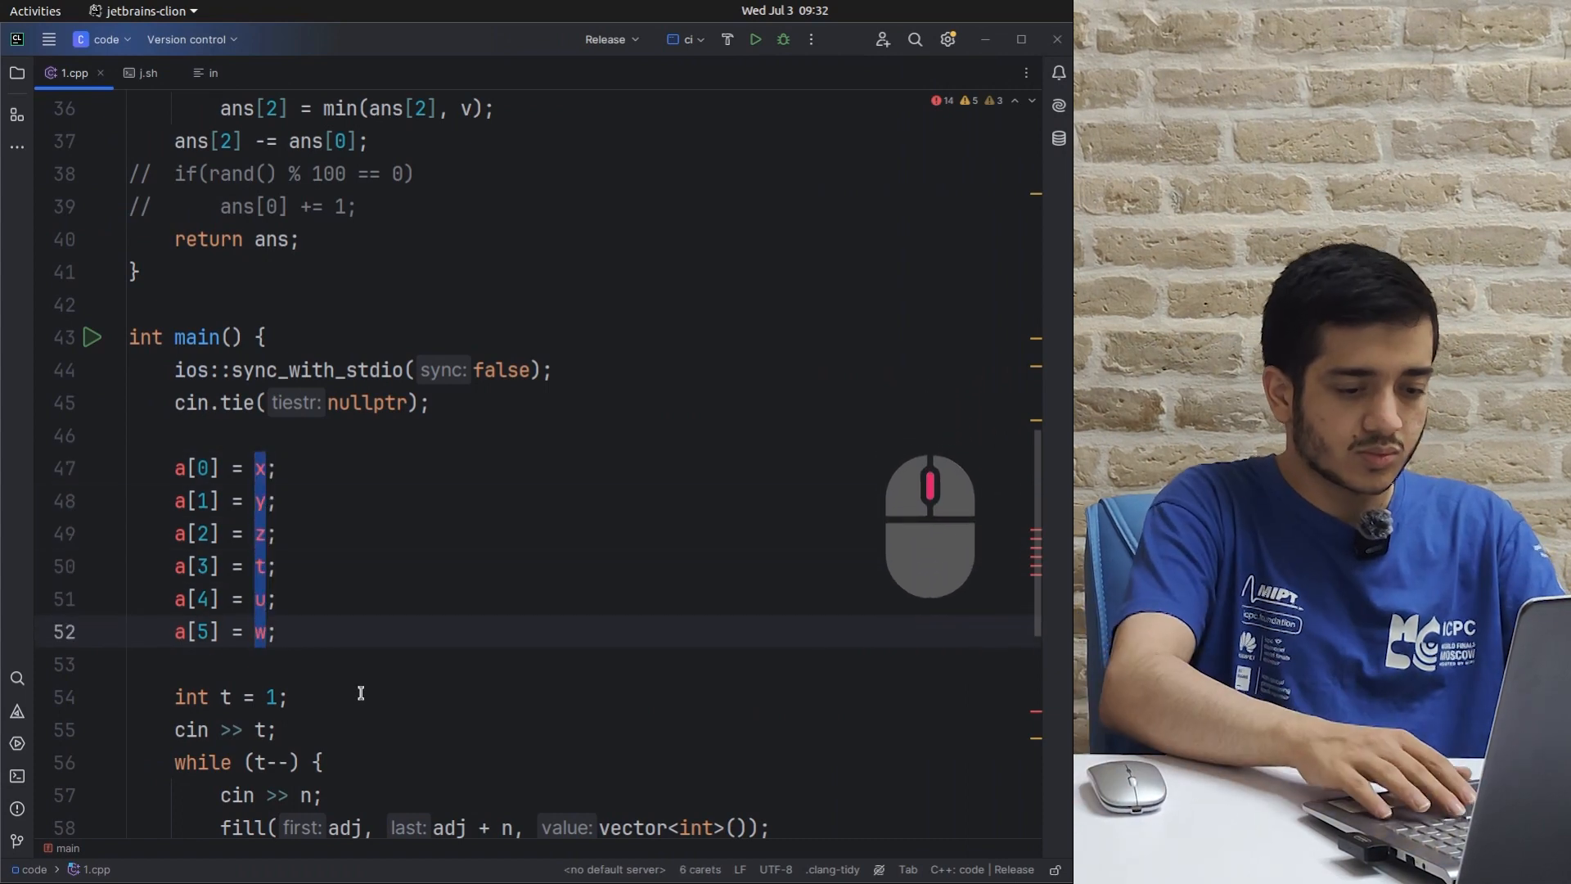
# - Append + 1 to all six a[] assignments at once with multiple carets
pyautogui.write('+ 1')
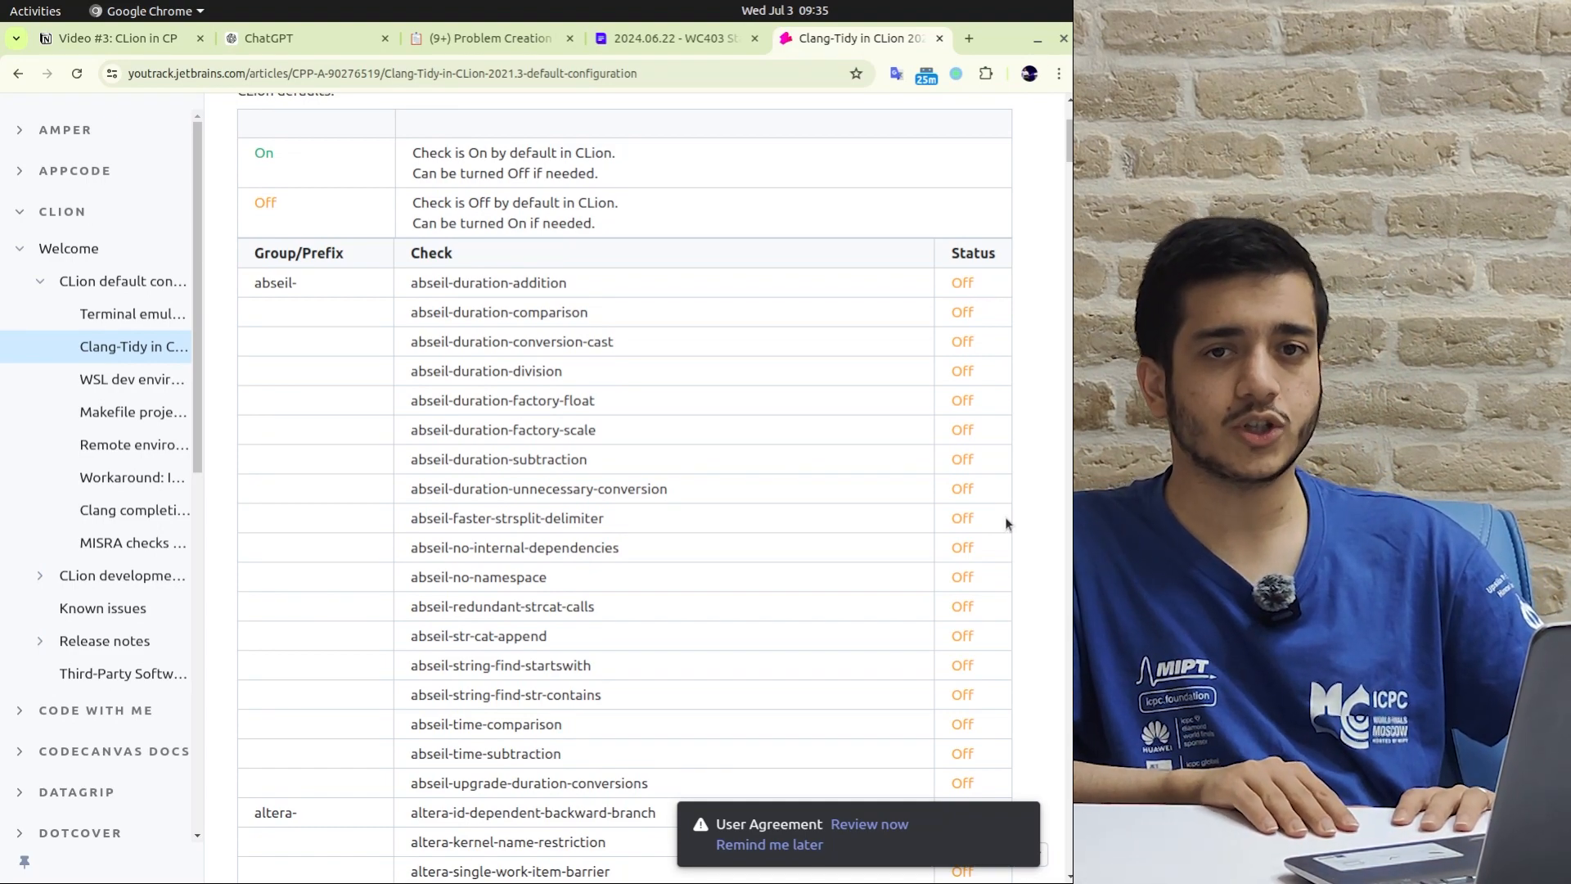
# - Scroll through the Clang-Tidy checks table with their On/Off status
pyautogui.scroll(-3)
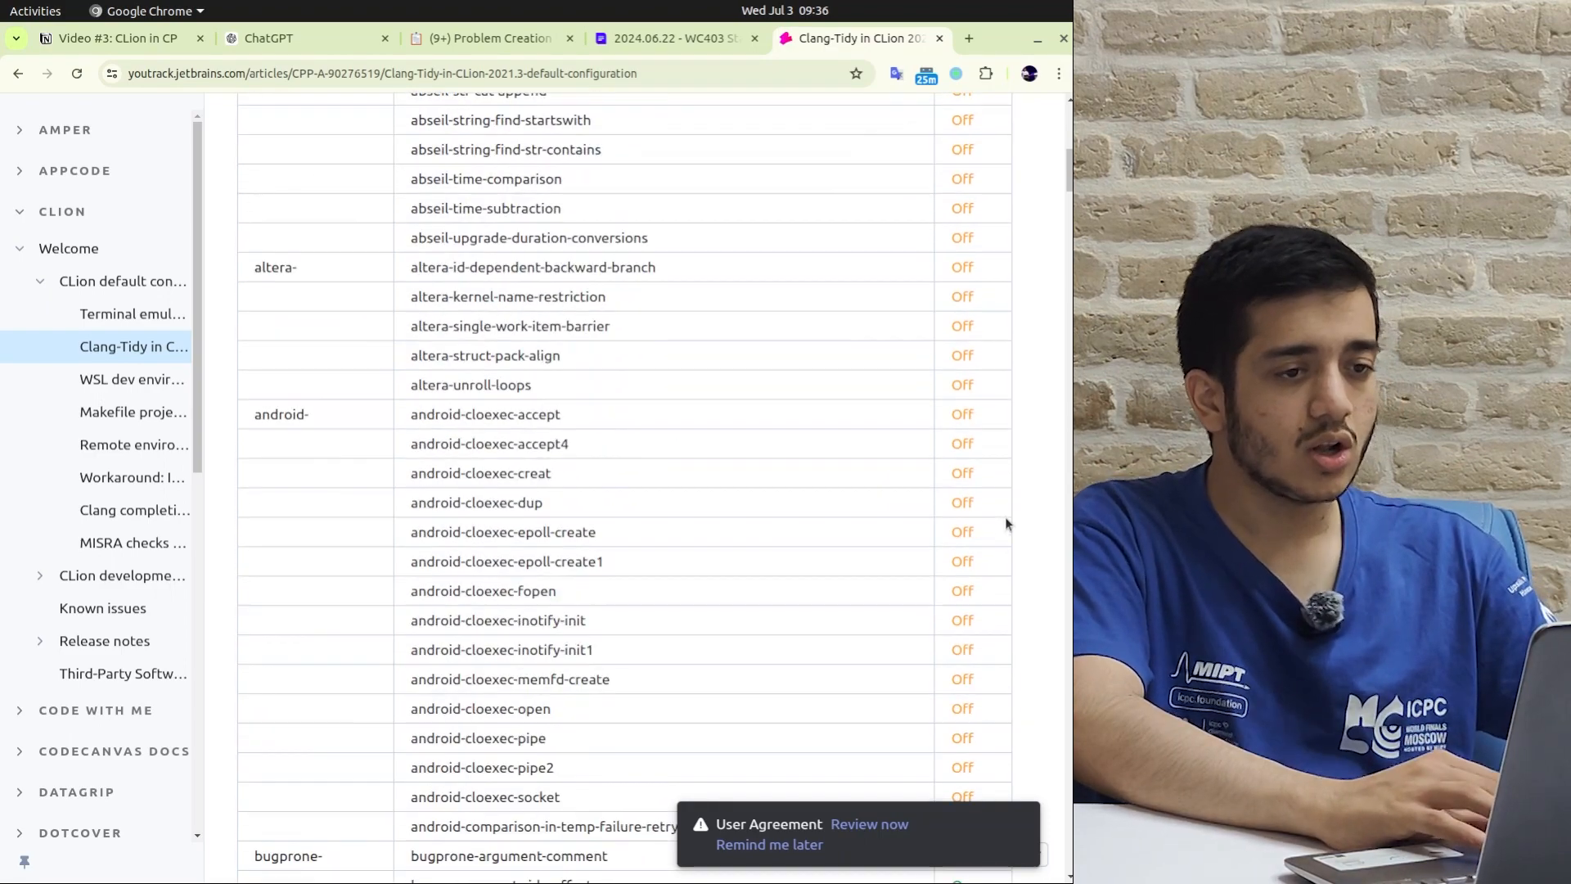
pyautogui.scroll(-3)
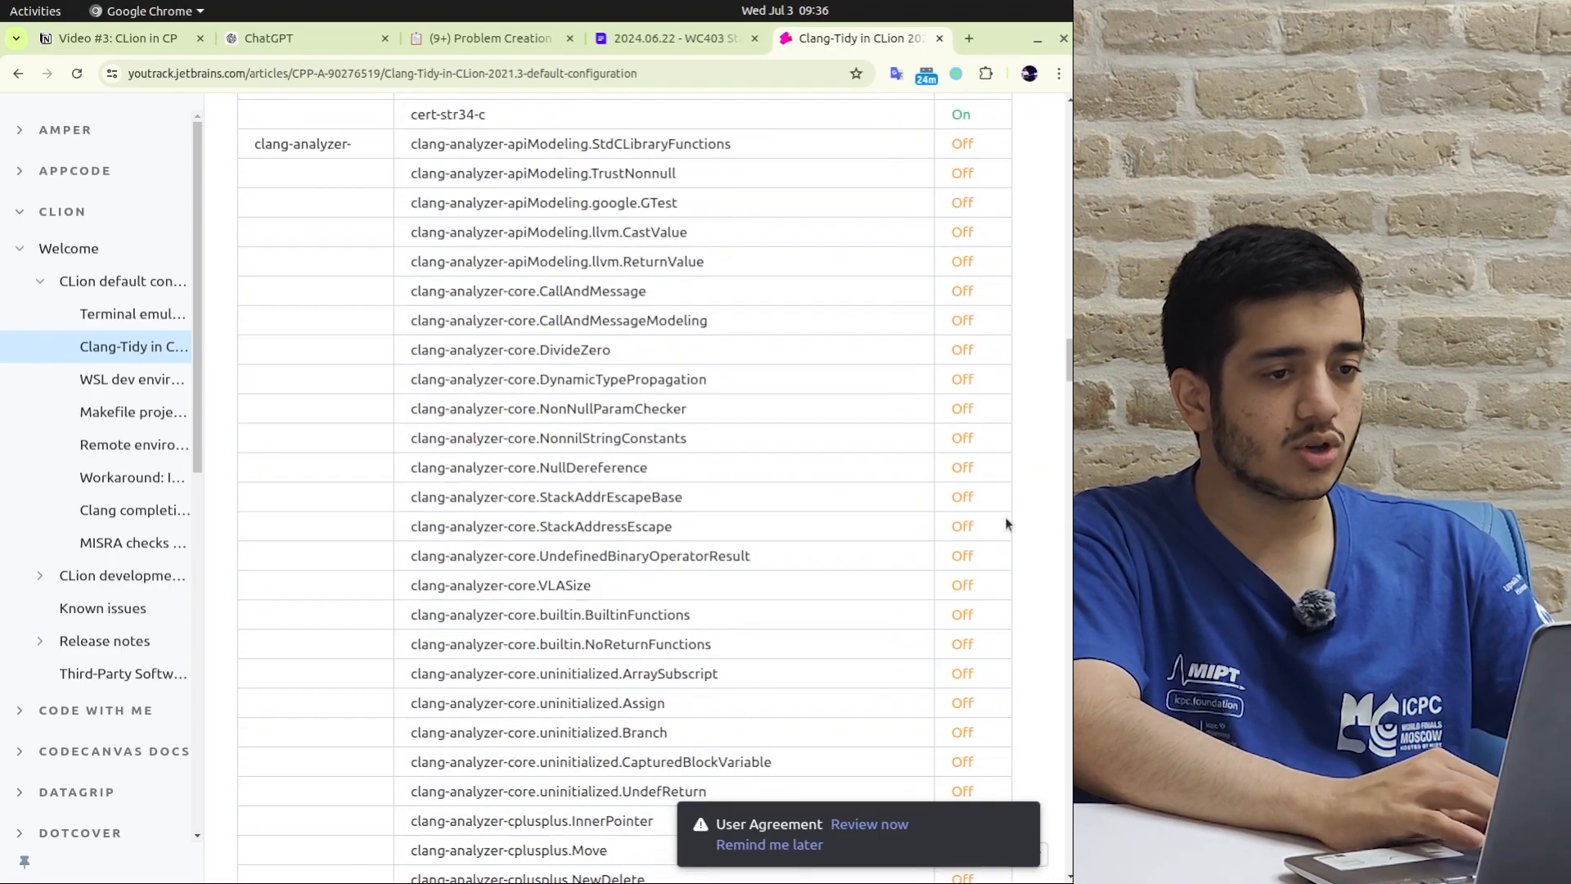
pyautogui.scroll(-3)
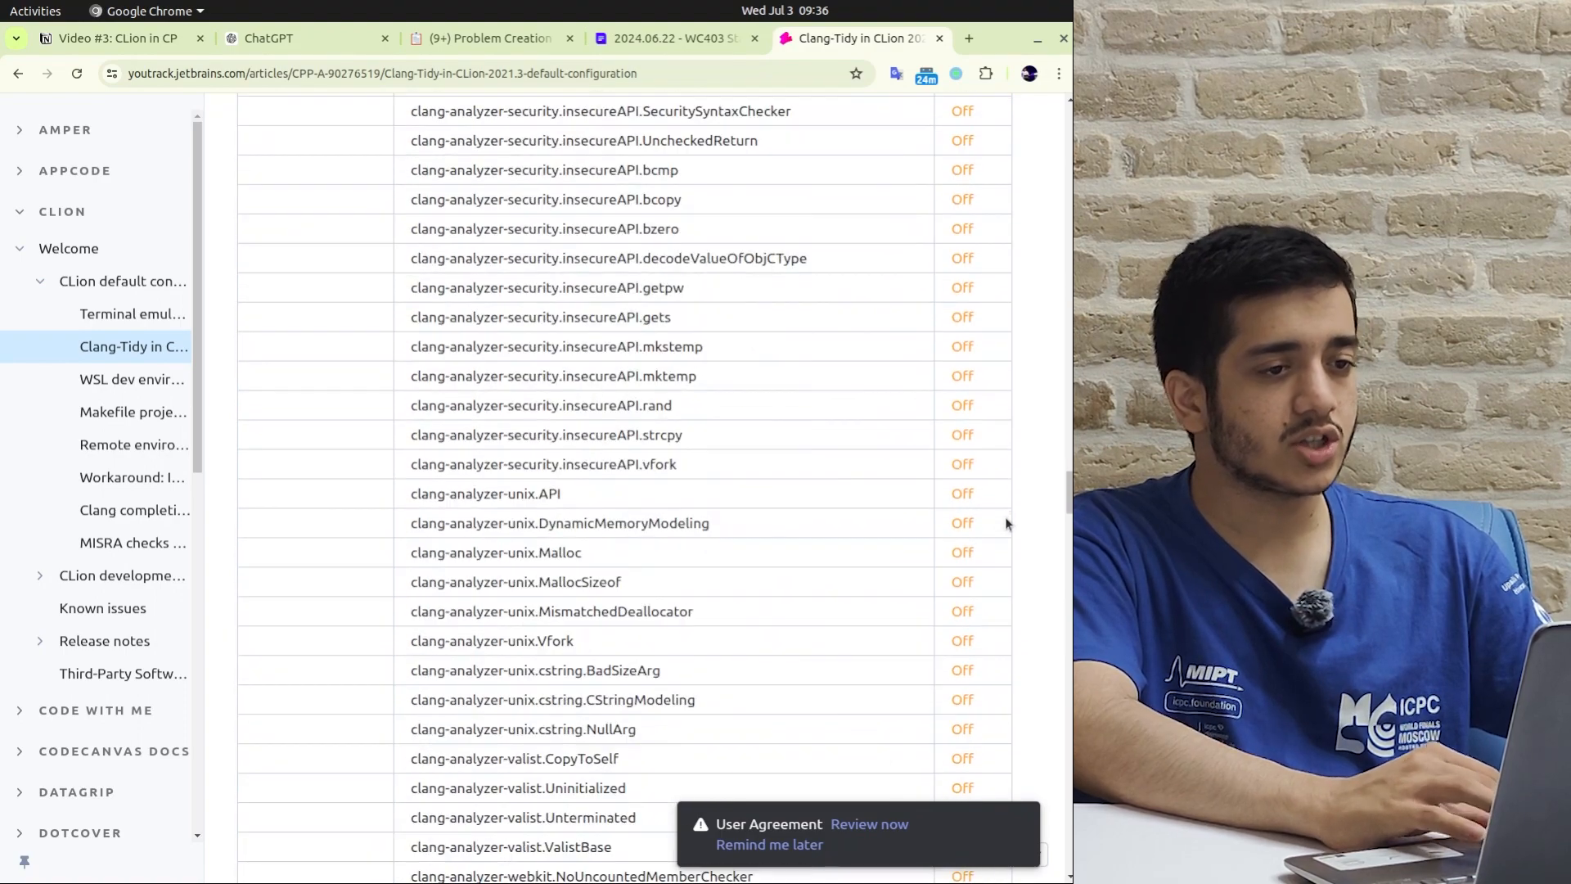
pyautogui.scroll(-3)
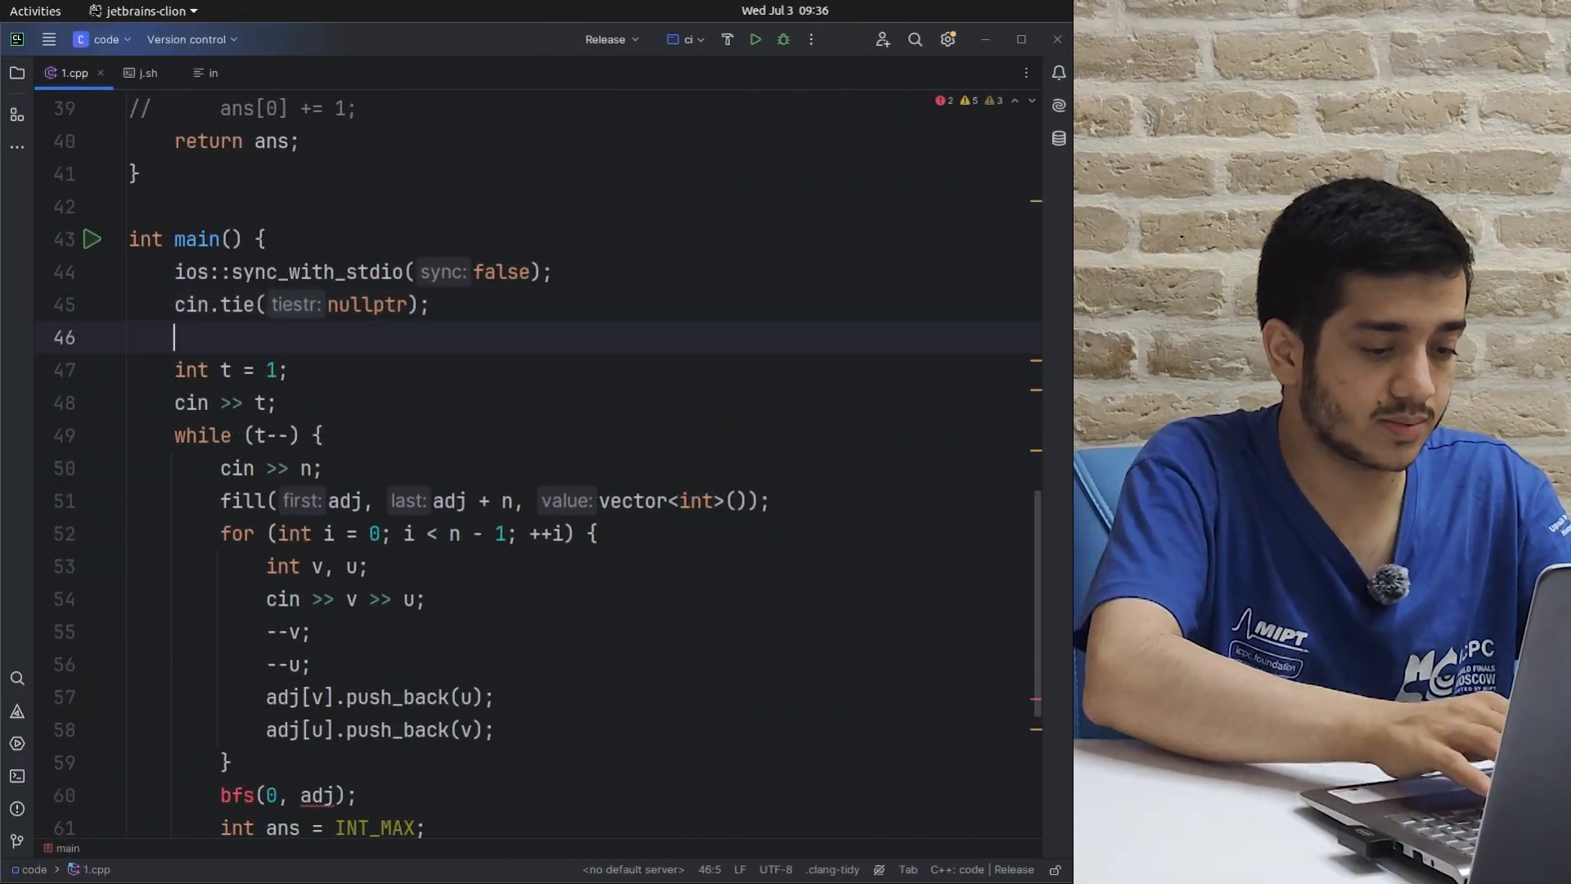
# - Declare long long y = 1e10; and int x = y; to trigger a narrowing warning
pyautogui.write('long long y =')
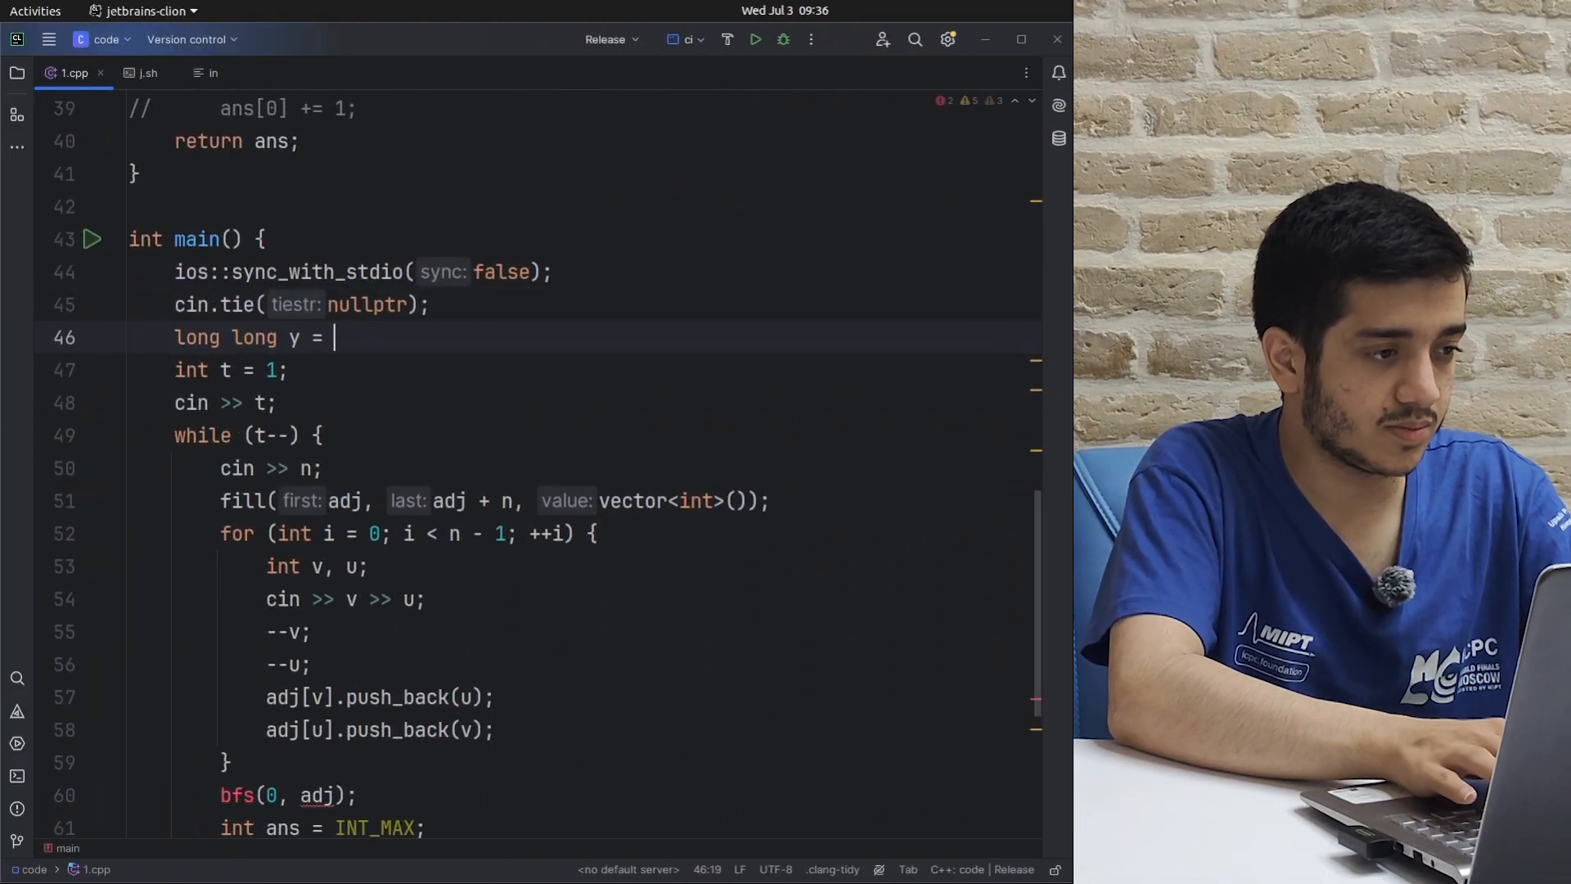
pyautogui.write('1e10;')
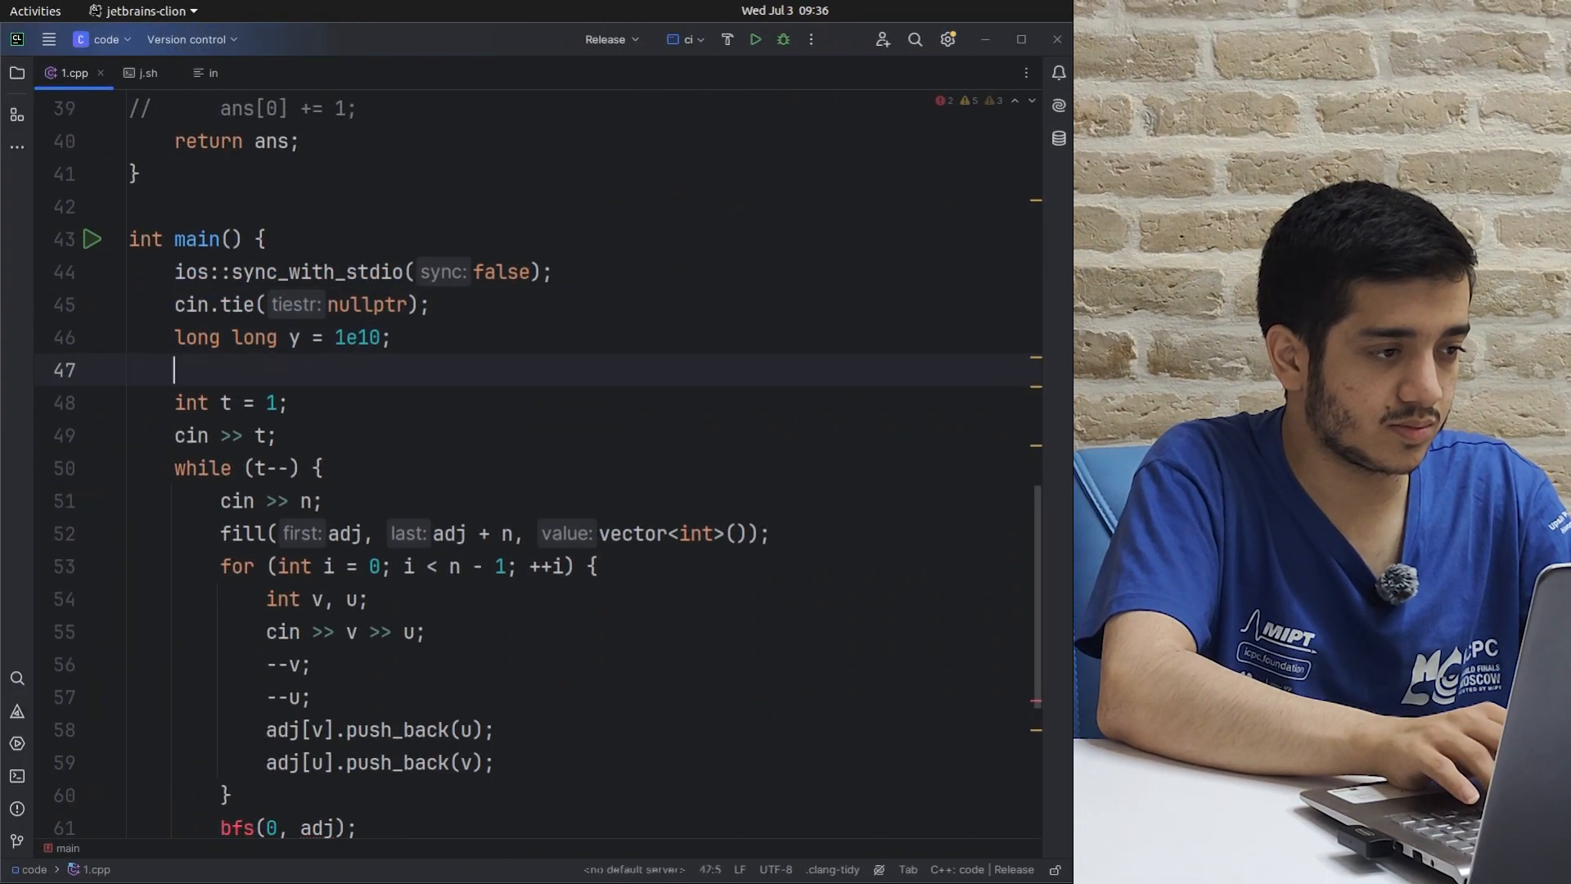
pyautogui.write('int x')
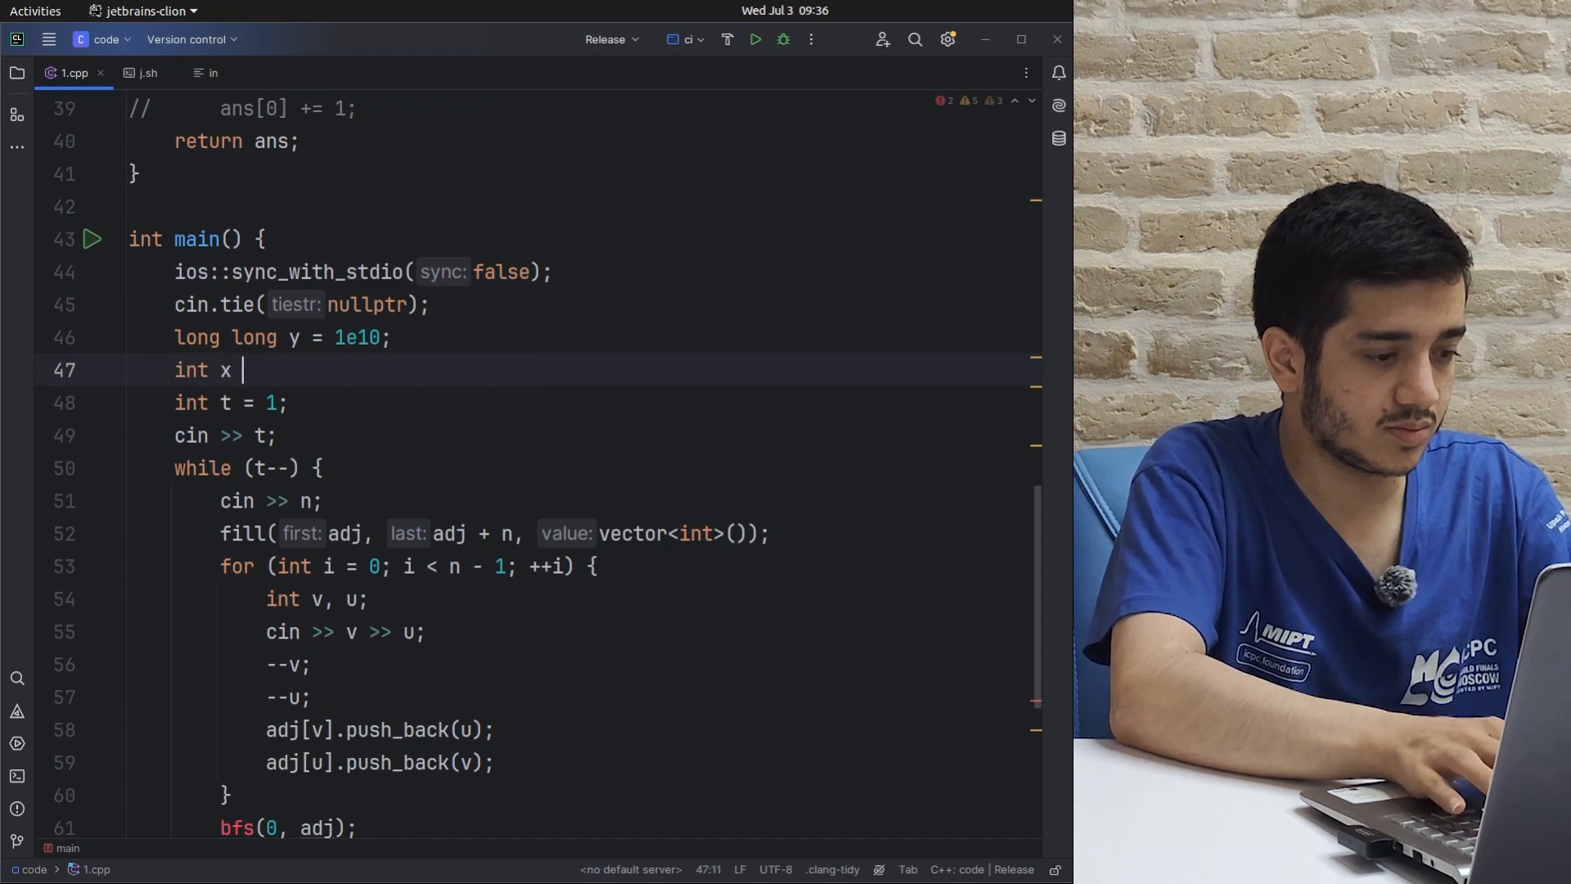
pyautogui.write('= y;')
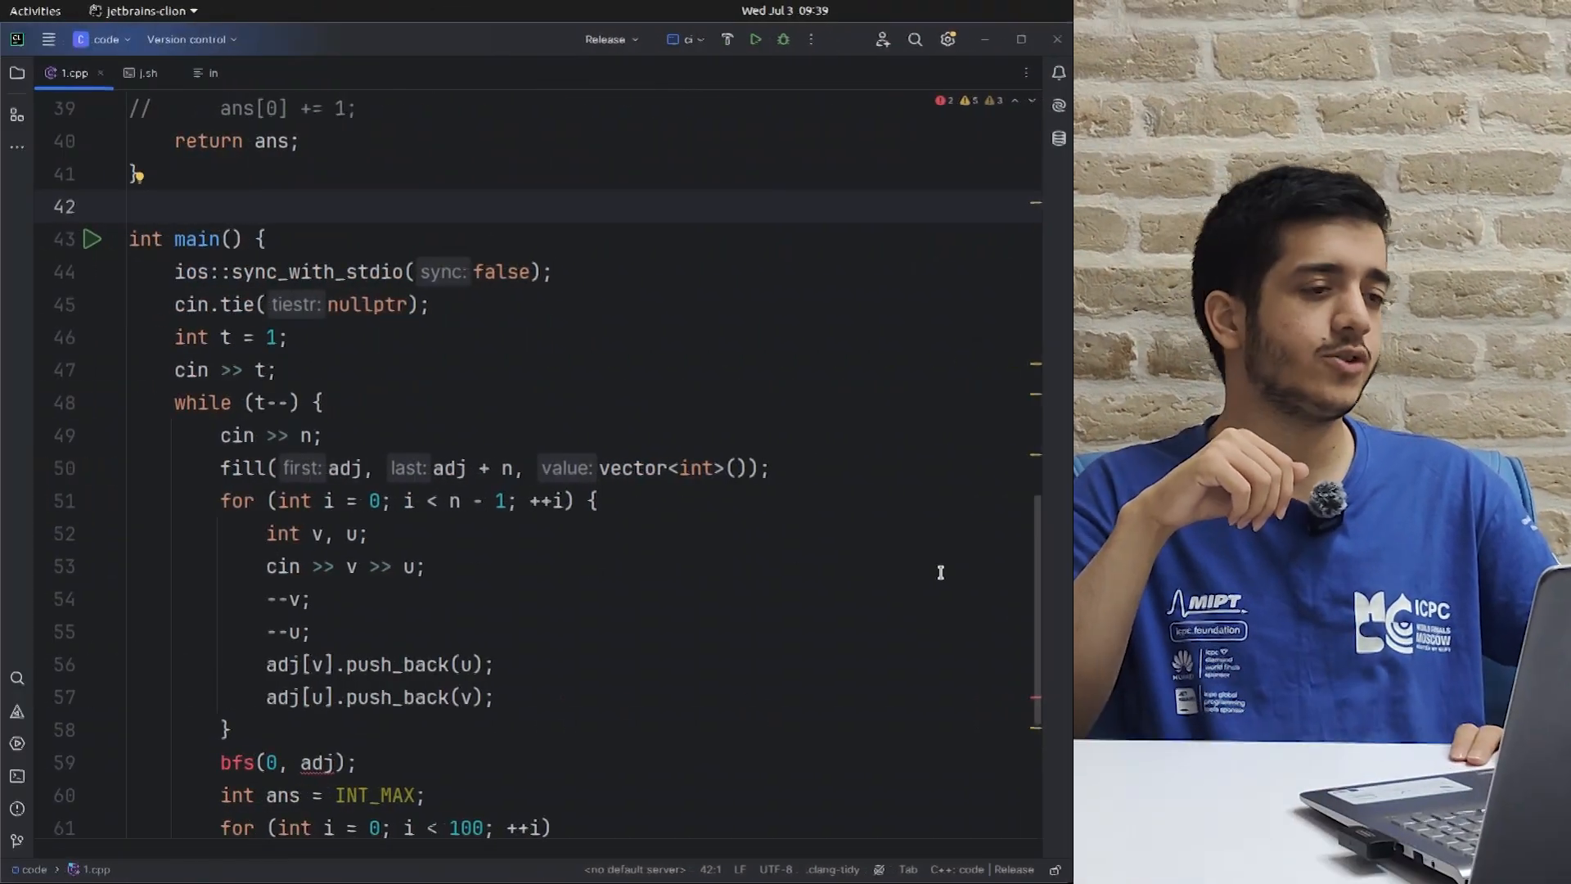
# - Write an empty function int f(const string& s) above main
pyautogui.write('int f(const string& s){')
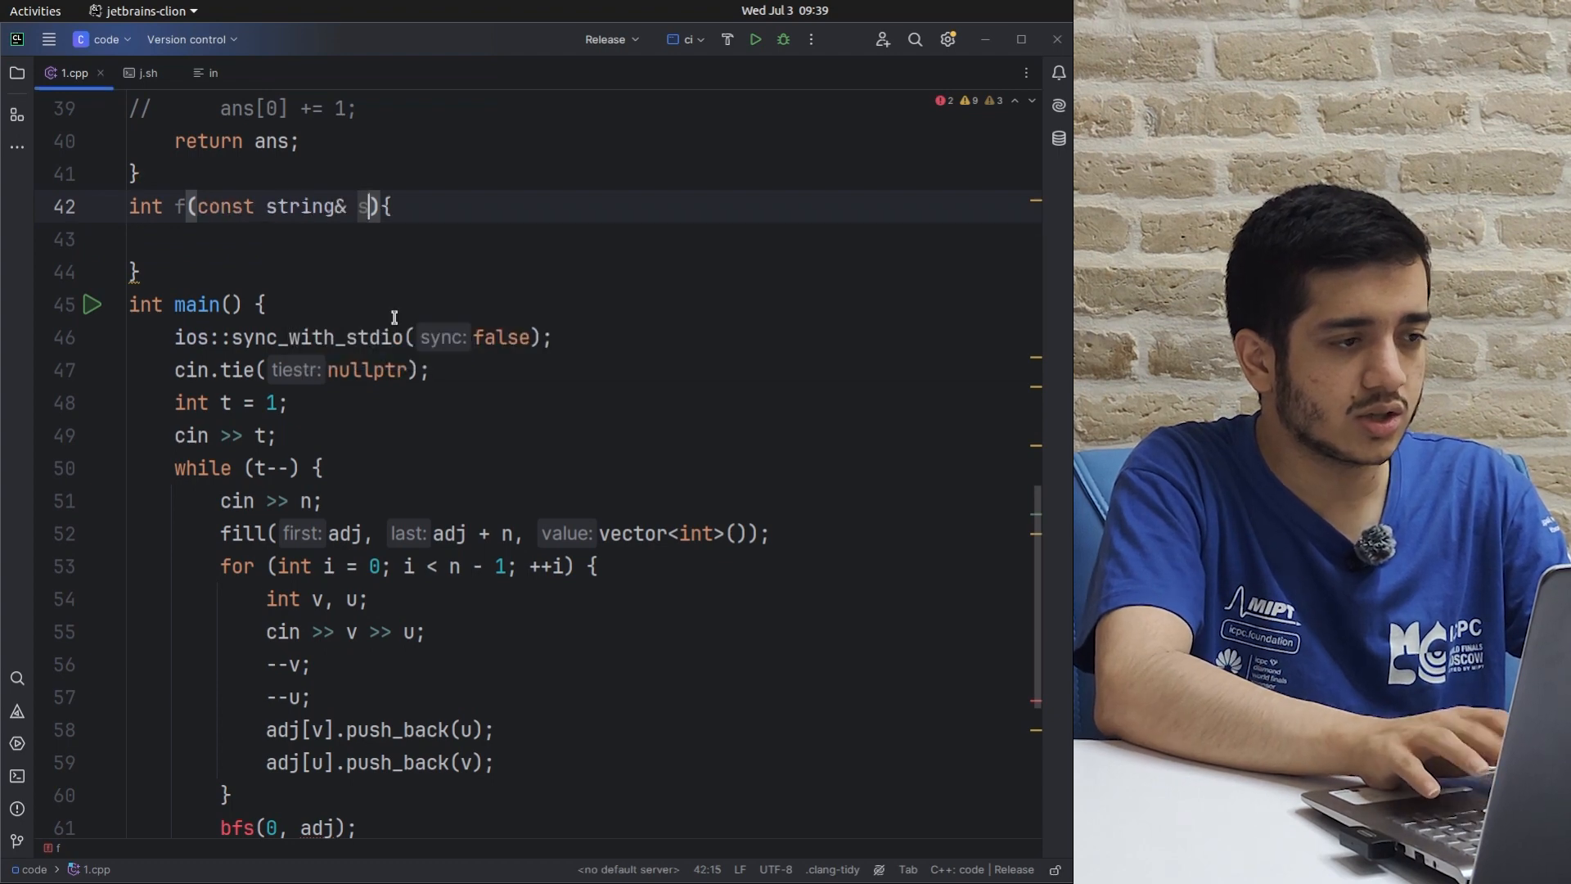
pyautogui.press('Return')
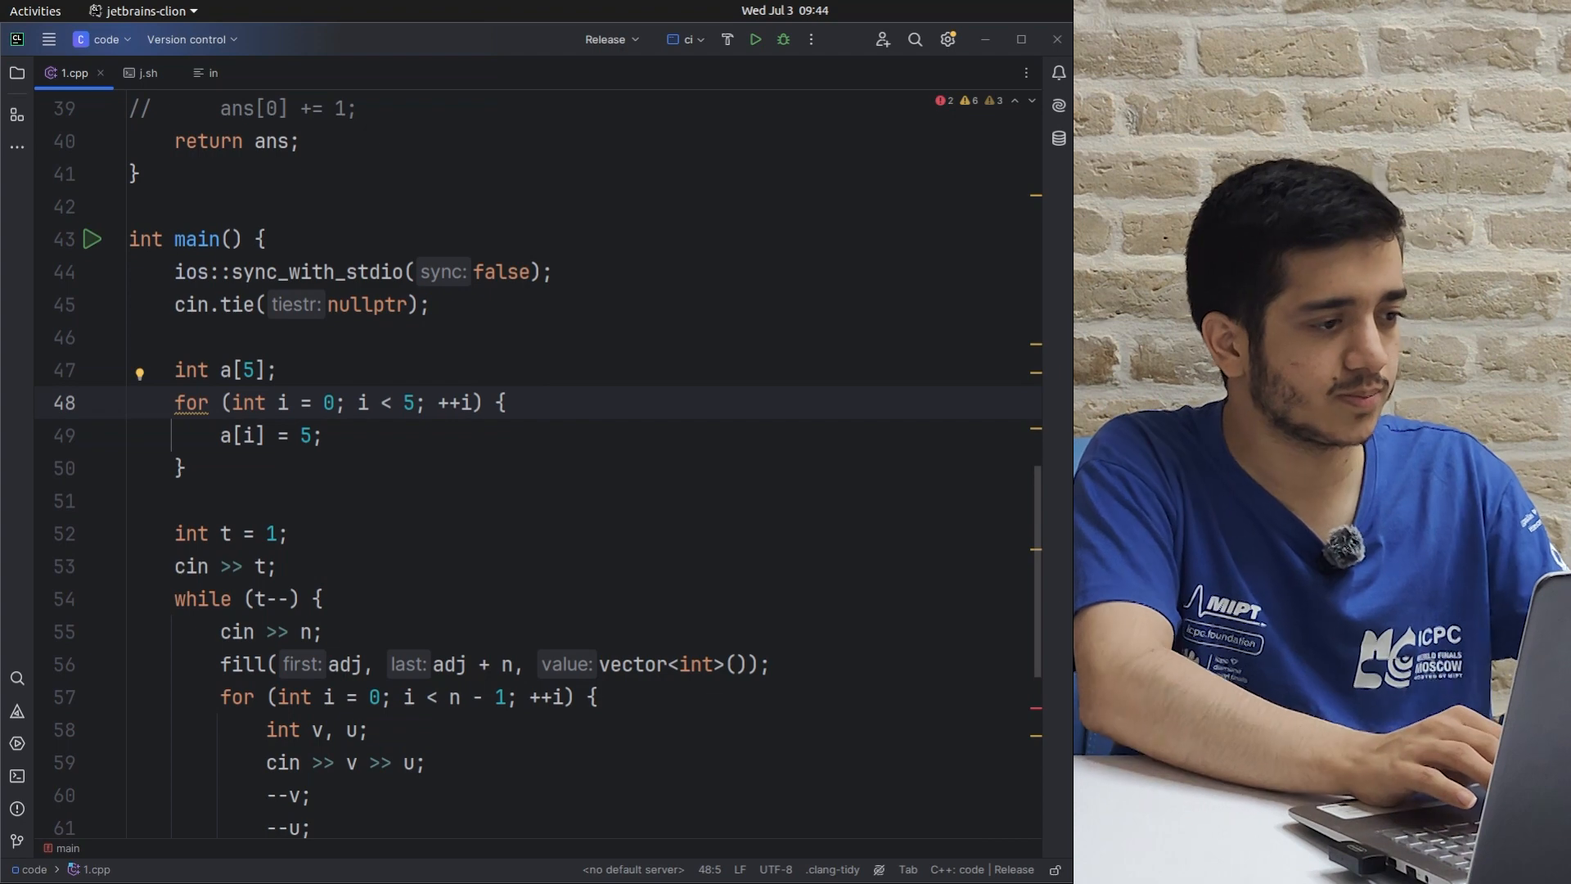
# - Apply the Clang-Tidy fix converting the a[5] fill loop to a range-based for loop
pyautogui.click(139, 370)
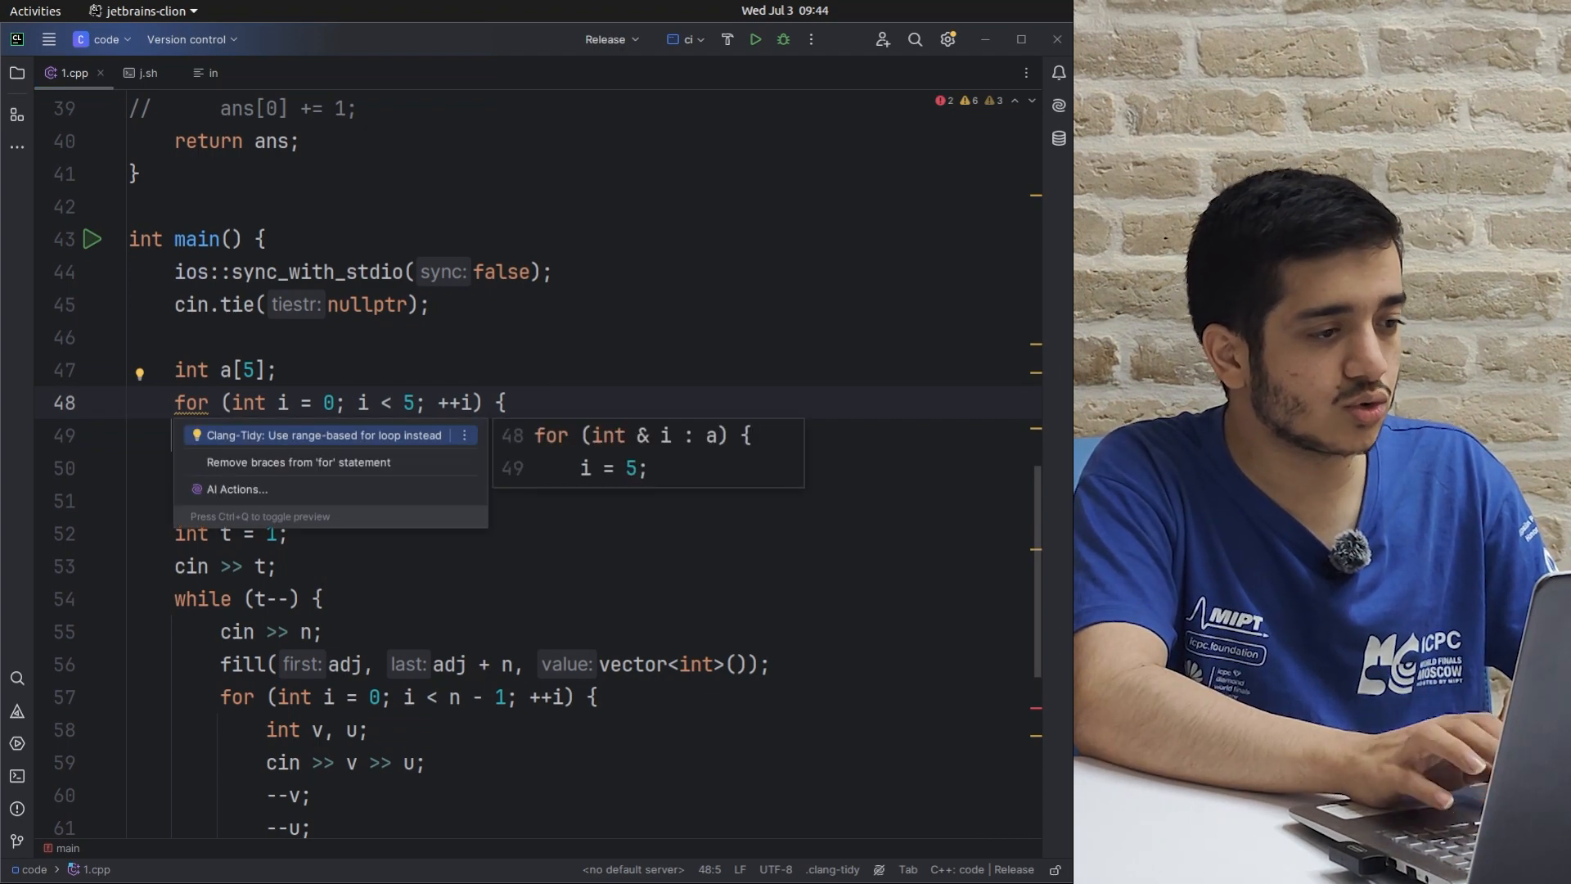
pyautogui.click(319, 436)
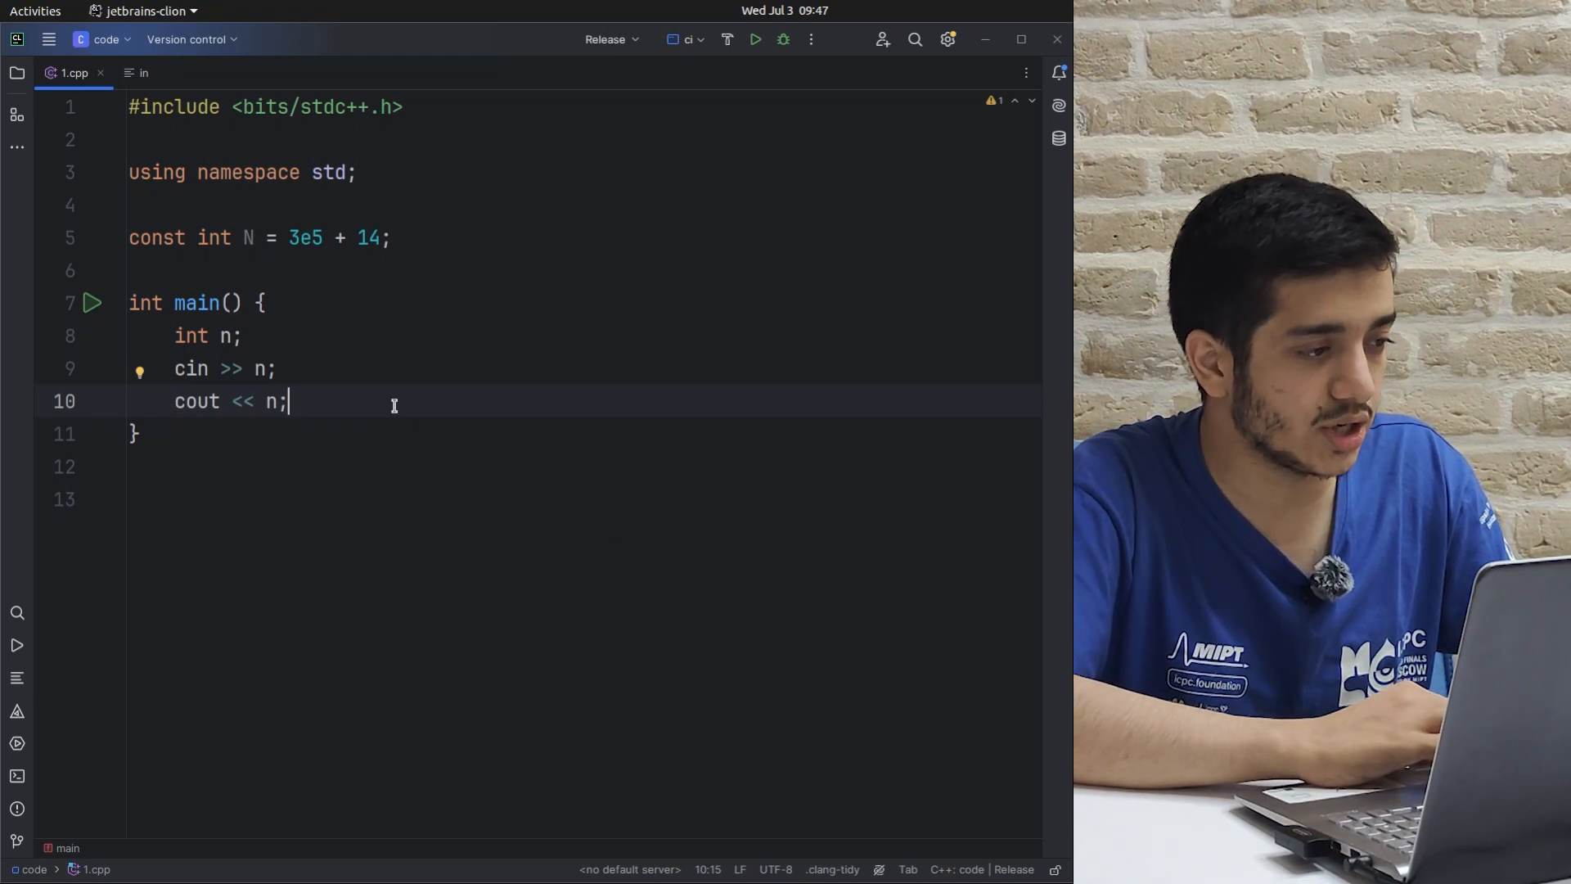
# - Check that the 'in' file holds 100, return to 1.cpp and run the program
pyautogui.click(141, 74)
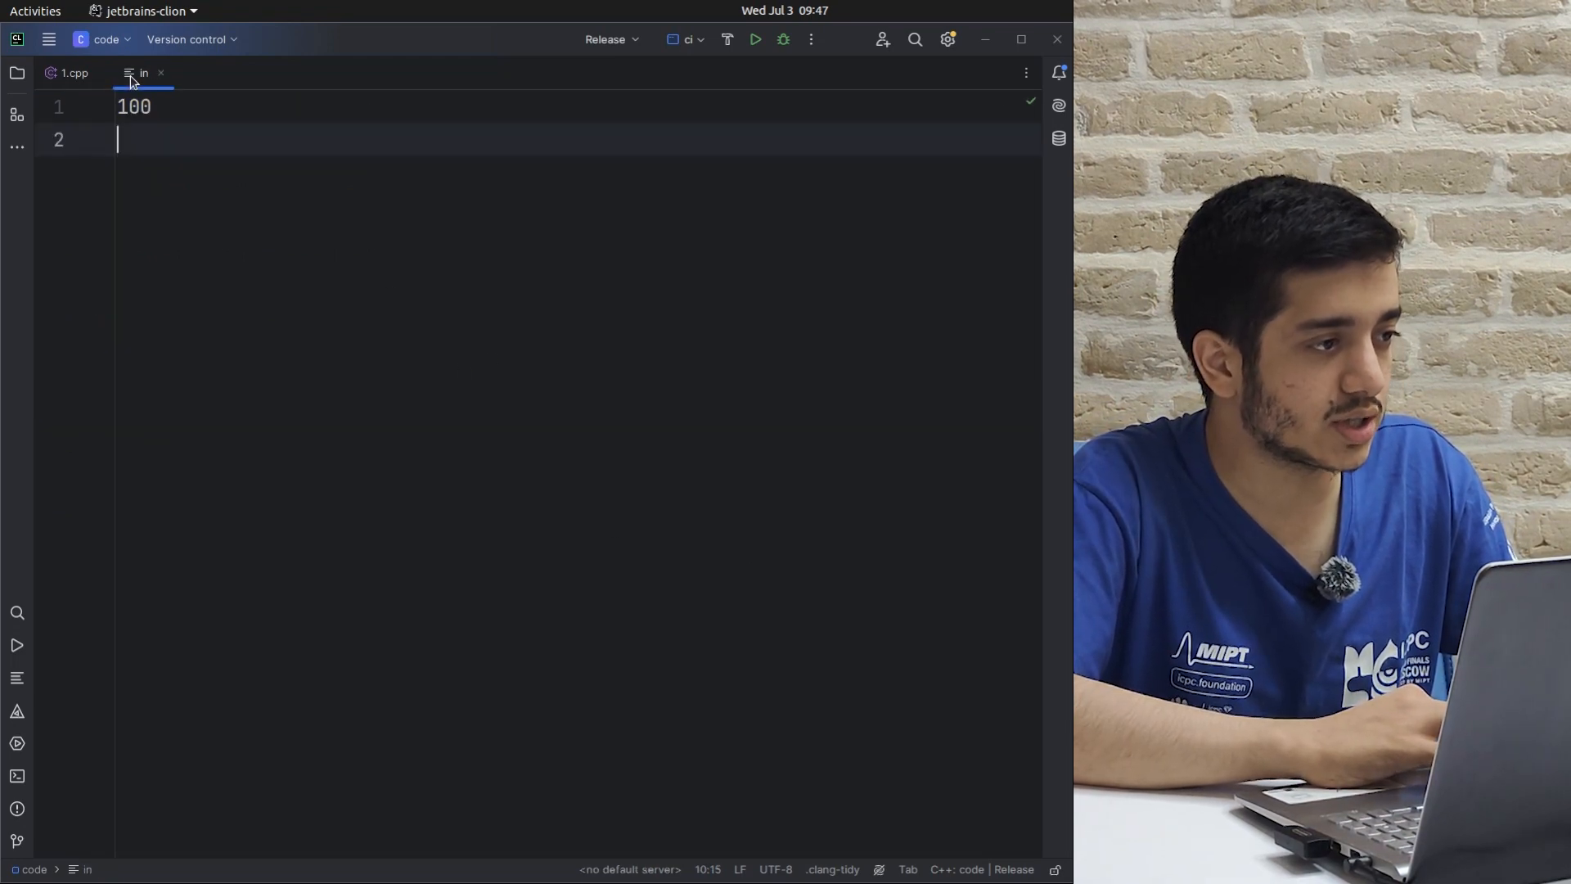
pyautogui.click(72, 74)
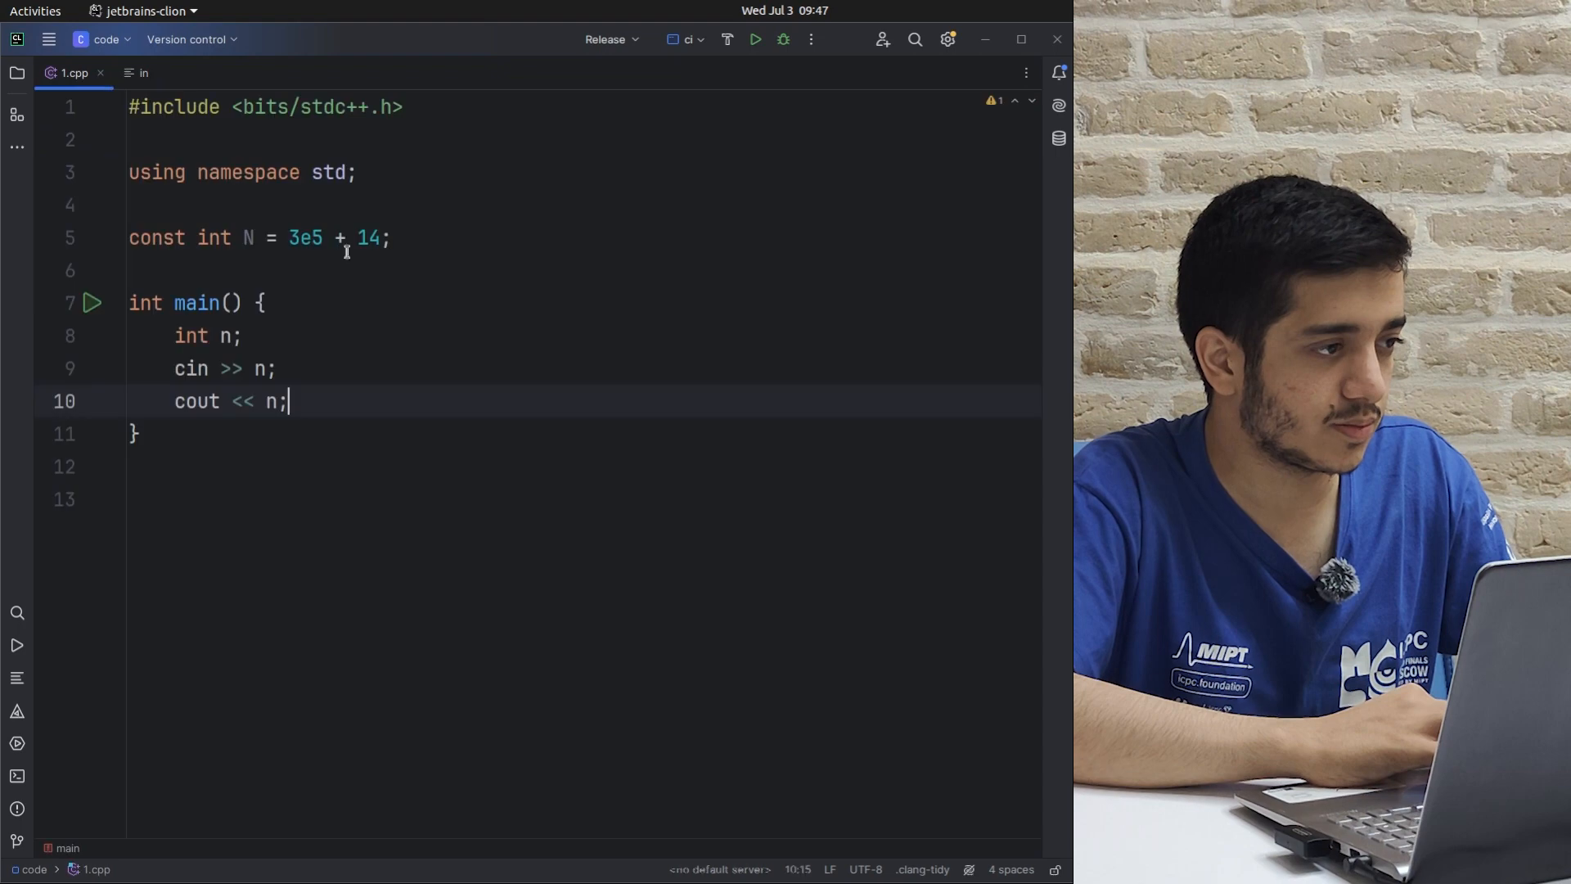
pyautogui.click(759, 39)
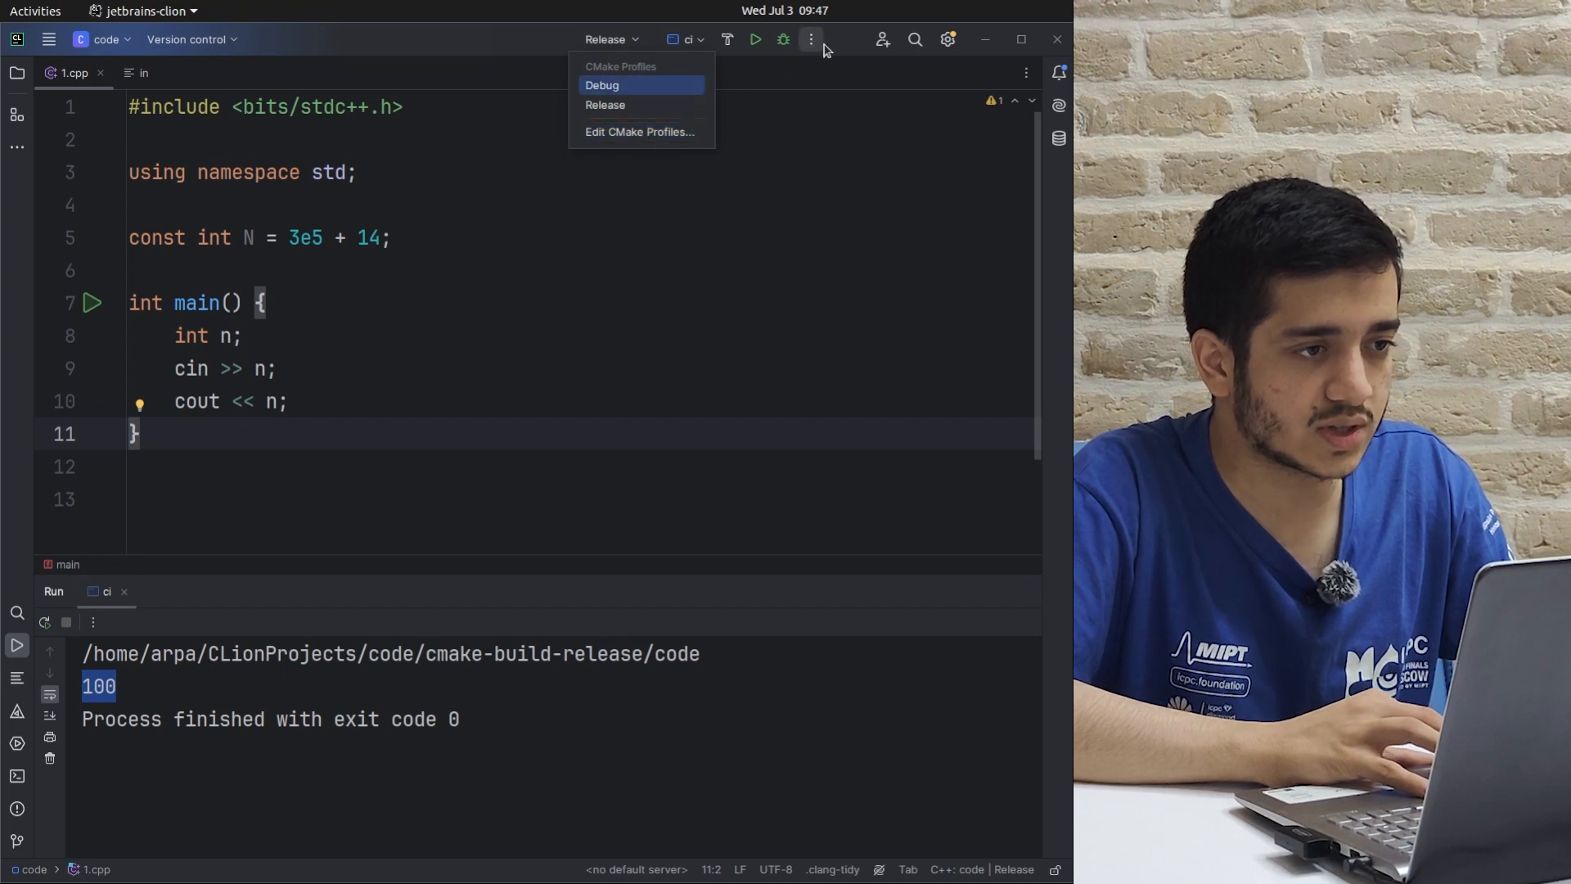
# - Open Edit Configurations for the ci run configuration to view 'Redirect input from in'
pyautogui.click(687, 39)
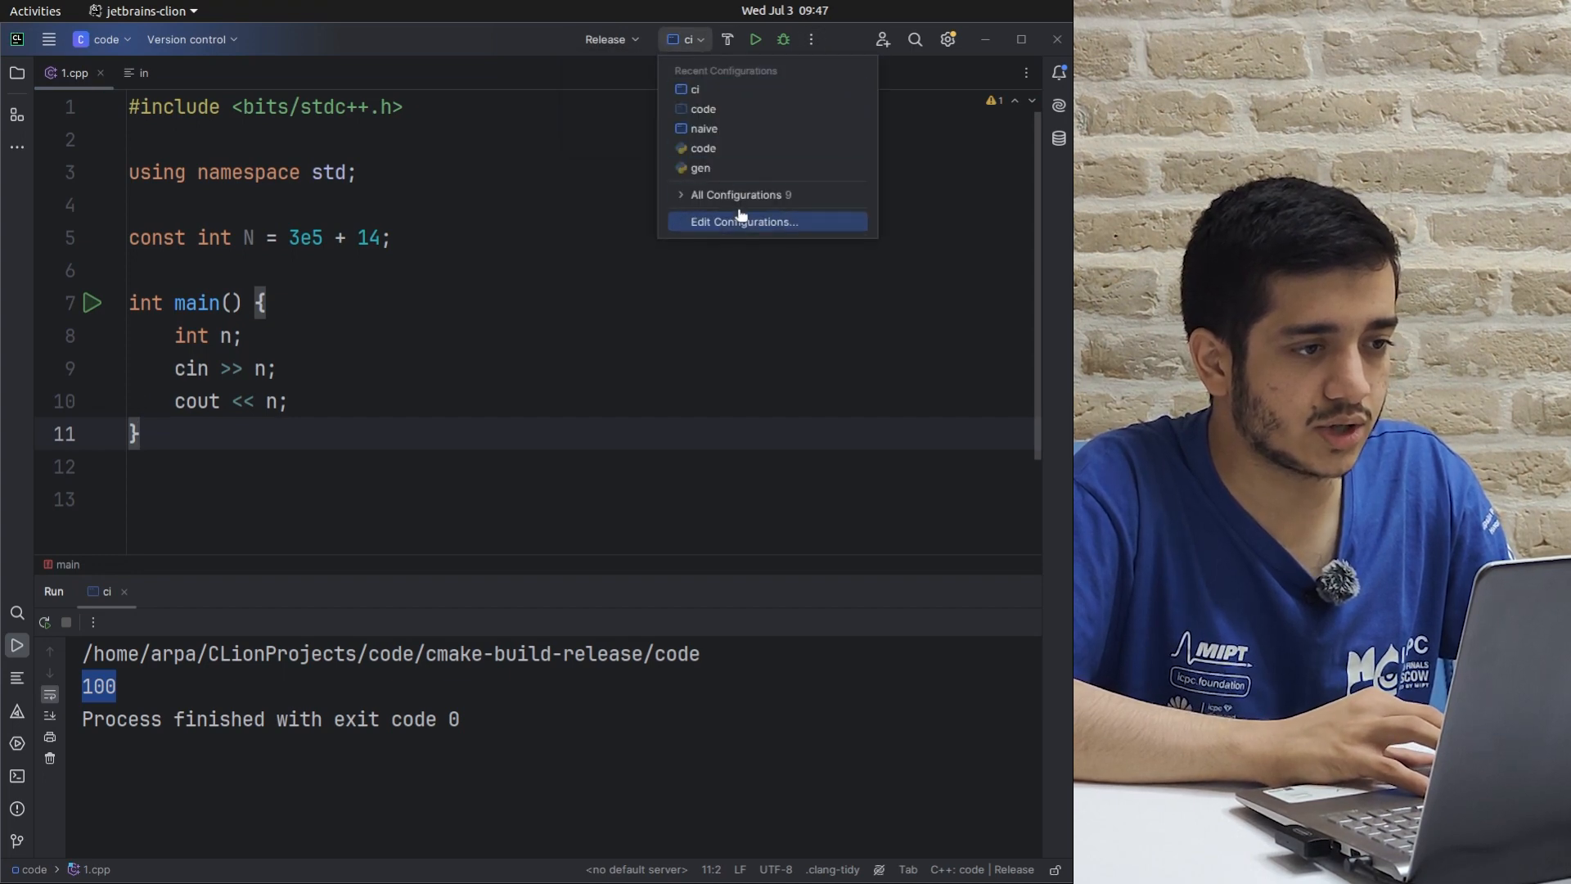
pyautogui.click(743, 223)
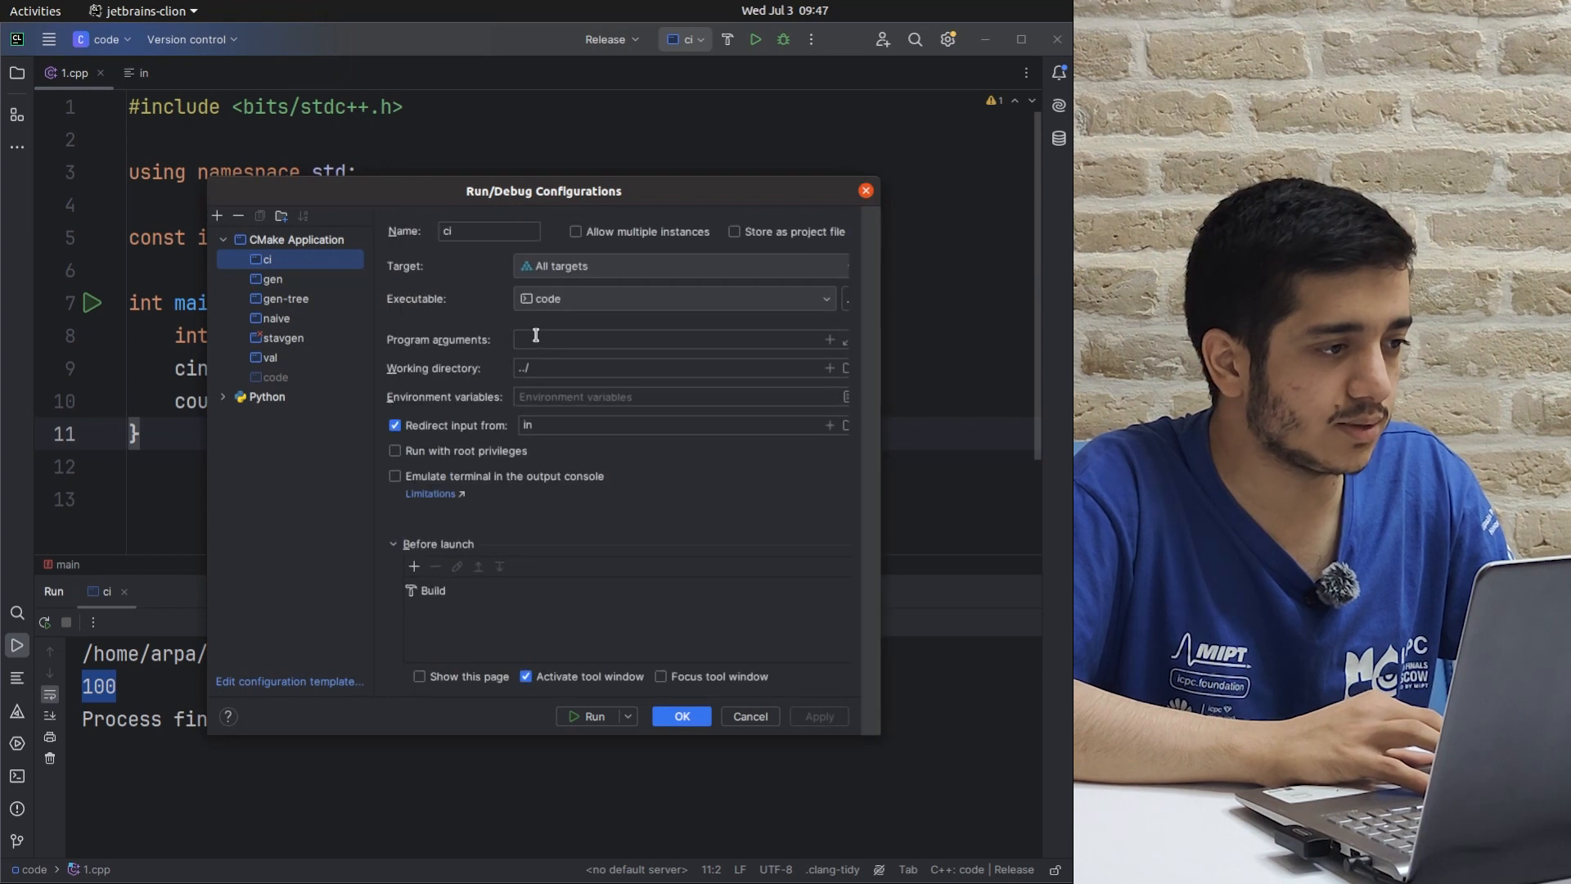